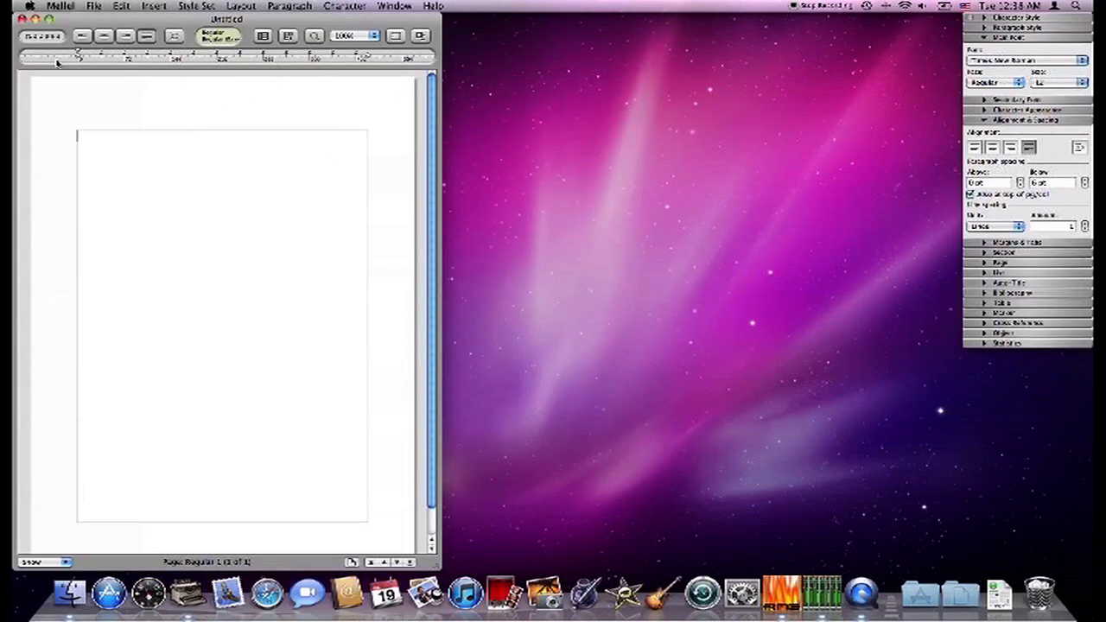
Step: Open the Animals document and scroll through its dog, hamster, tree, cheese and bread sections
click(95, 6)
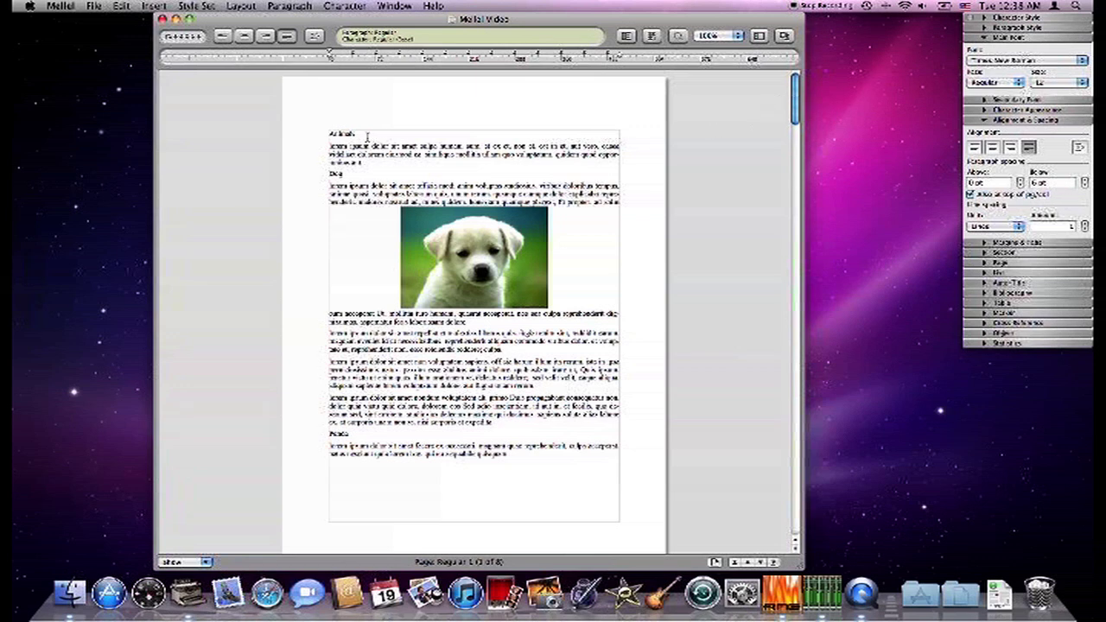
double_click(332, 173)
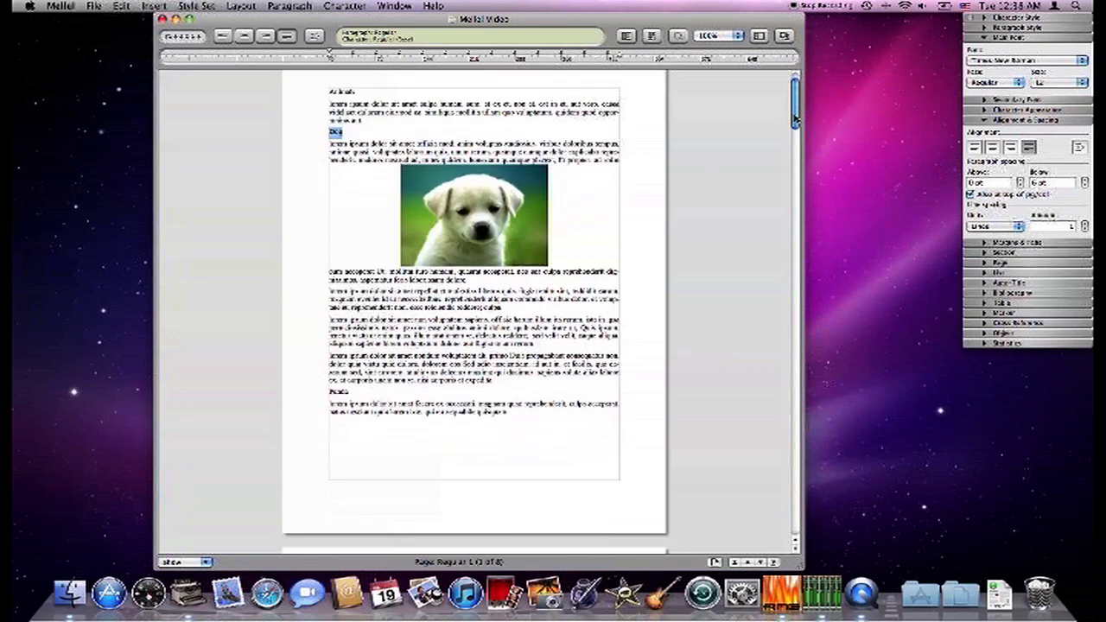
scroll(down, 3)
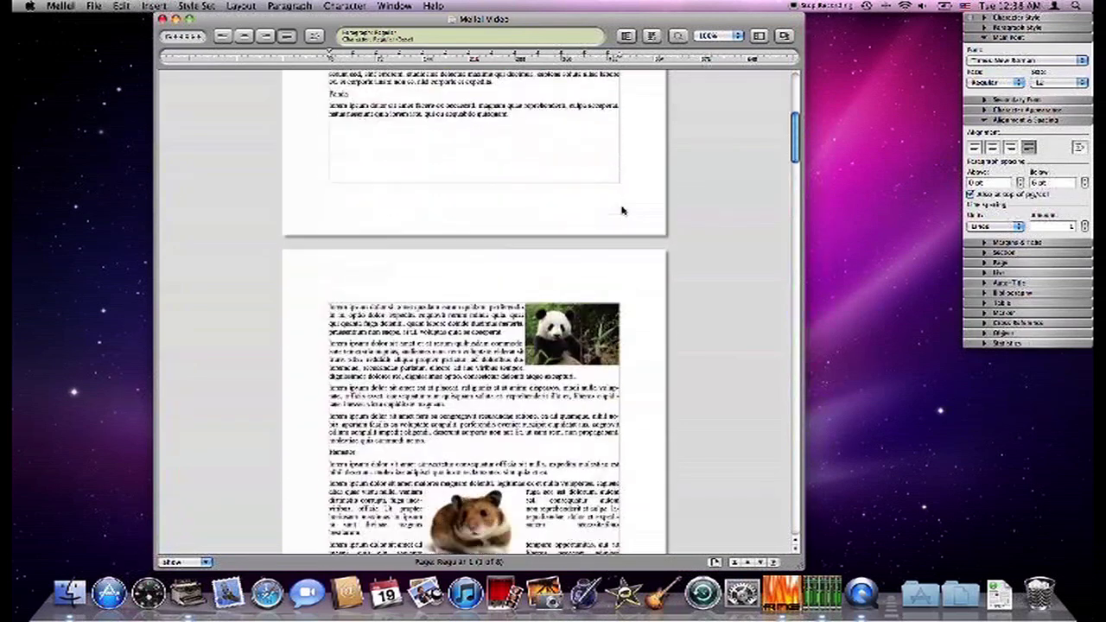
scroll(down, 3)
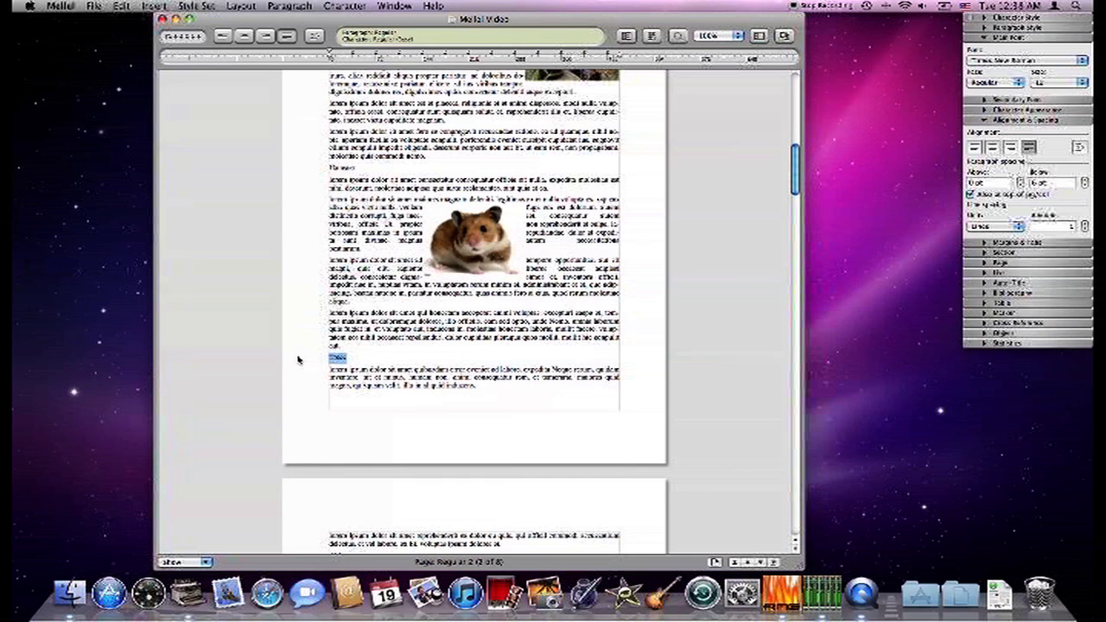
scroll(down, 3)
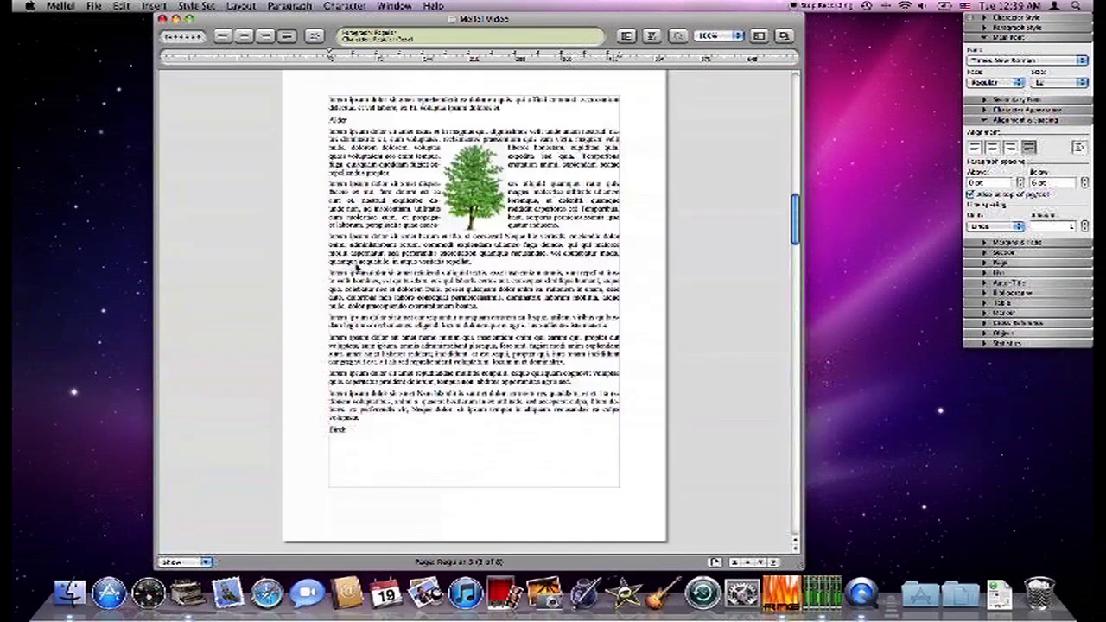
scroll(down, 3)
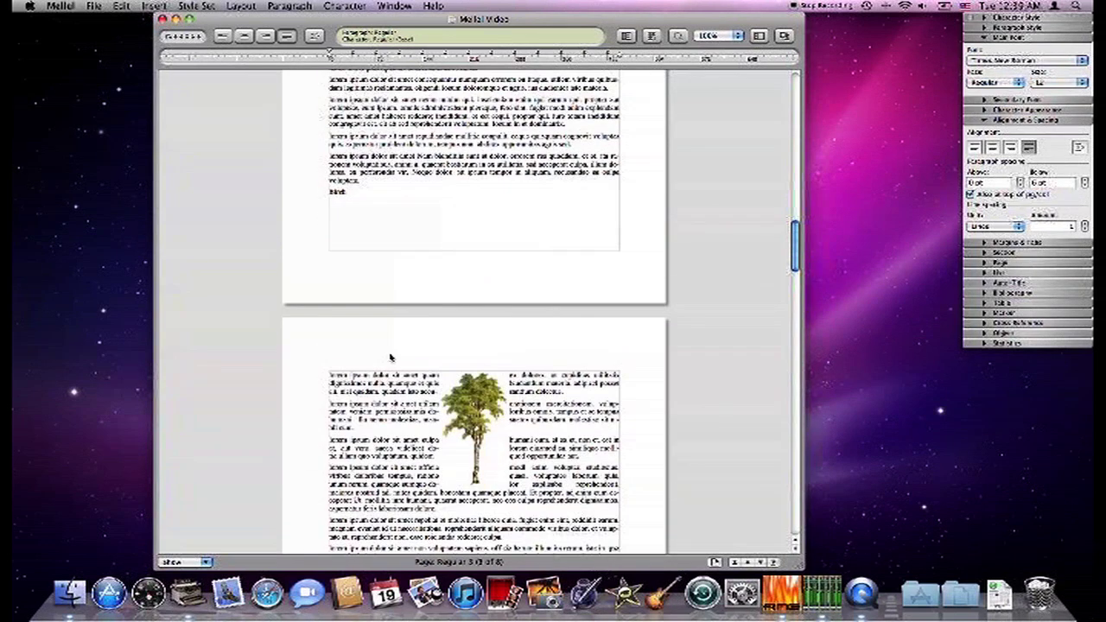
scroll(down, 3)
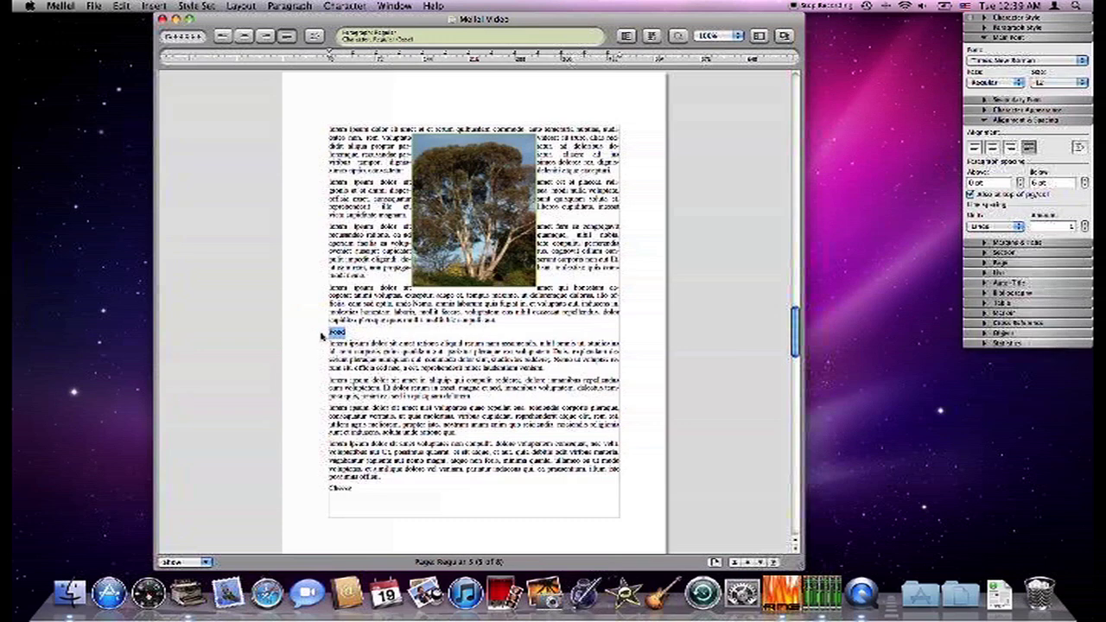
scroll(down, 3)
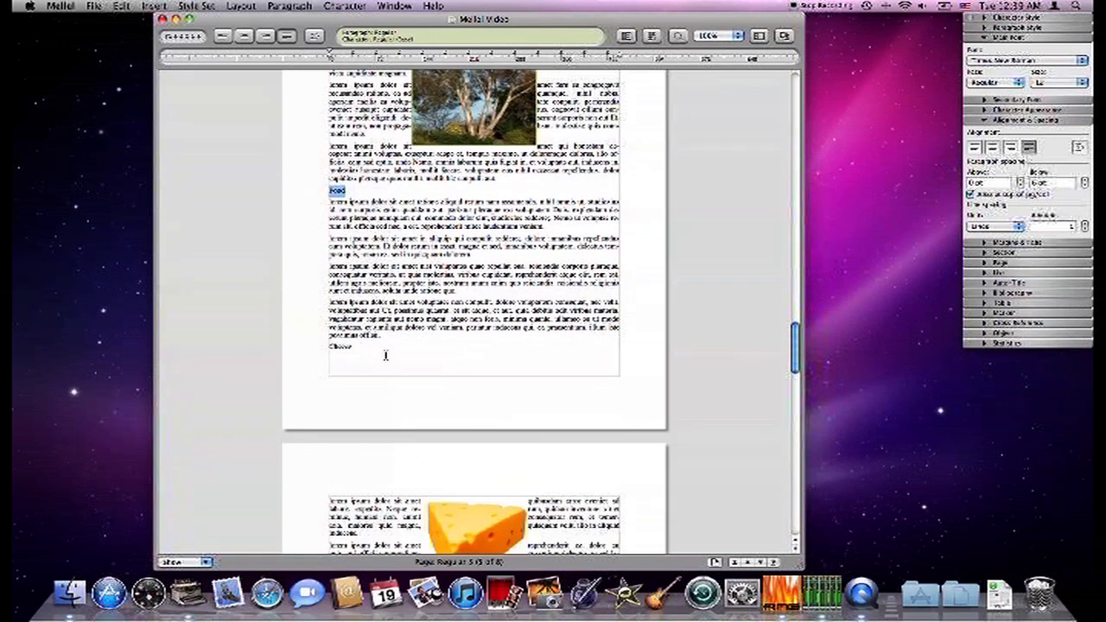
scroll(down, 3)
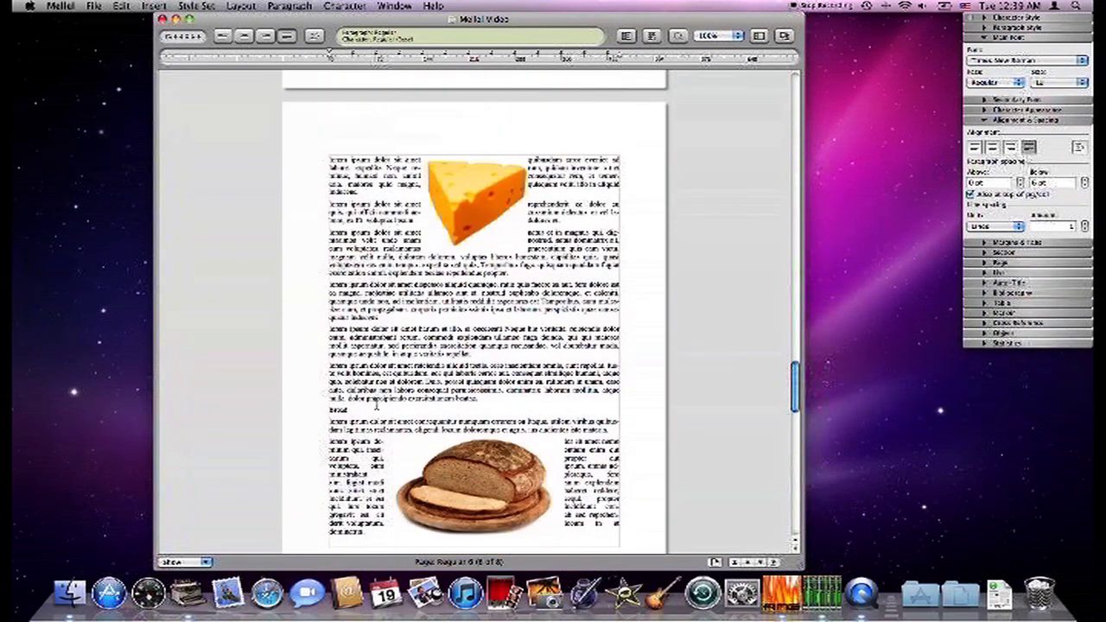
scroll(down, 3)
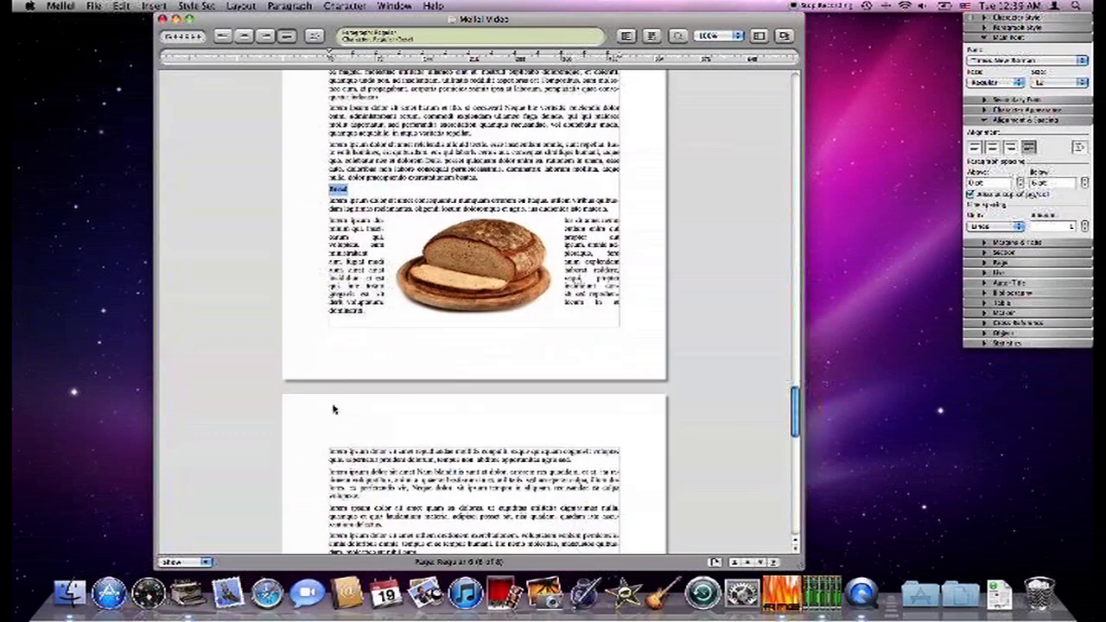
scroll(down, 3)
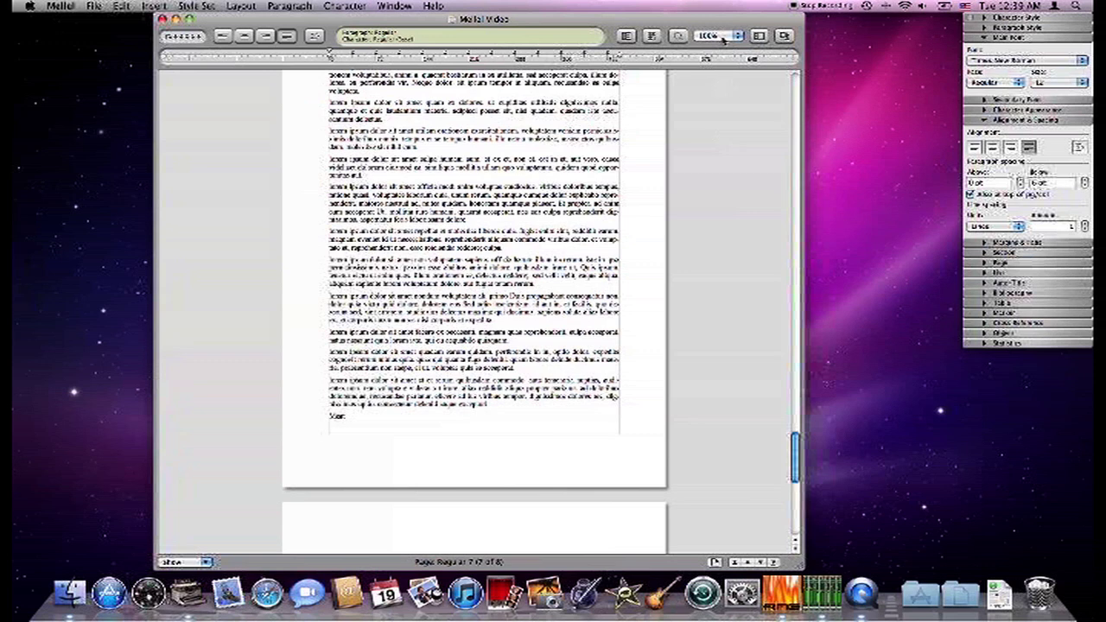
Step: Set the zoom to Fit Width, return to the top, and select the word Animals
click(720, 35)
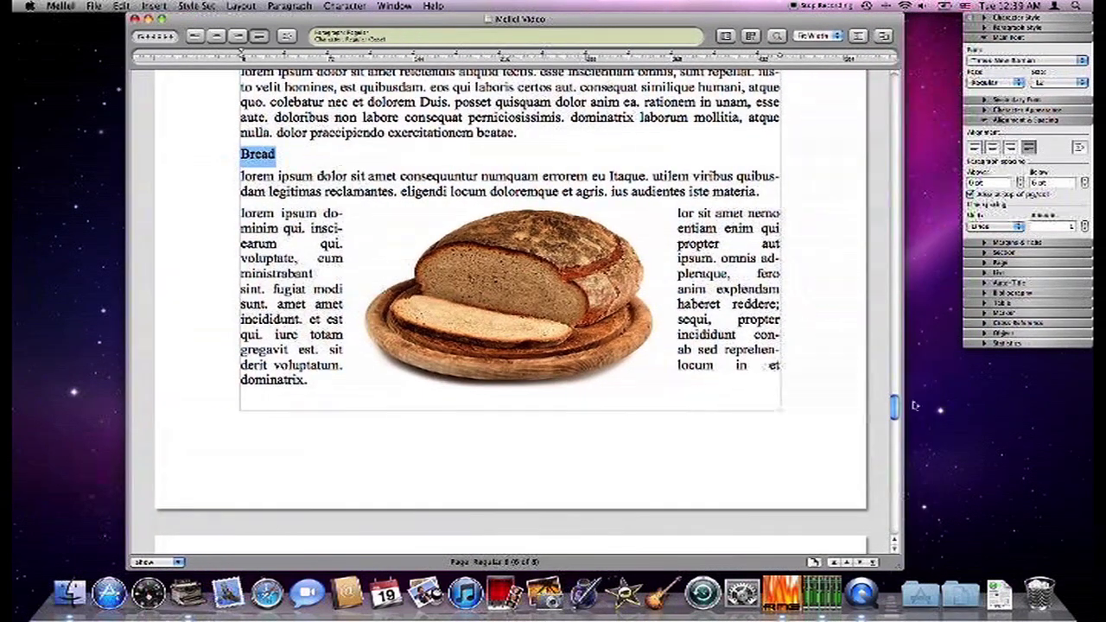
scroll(down, 3)
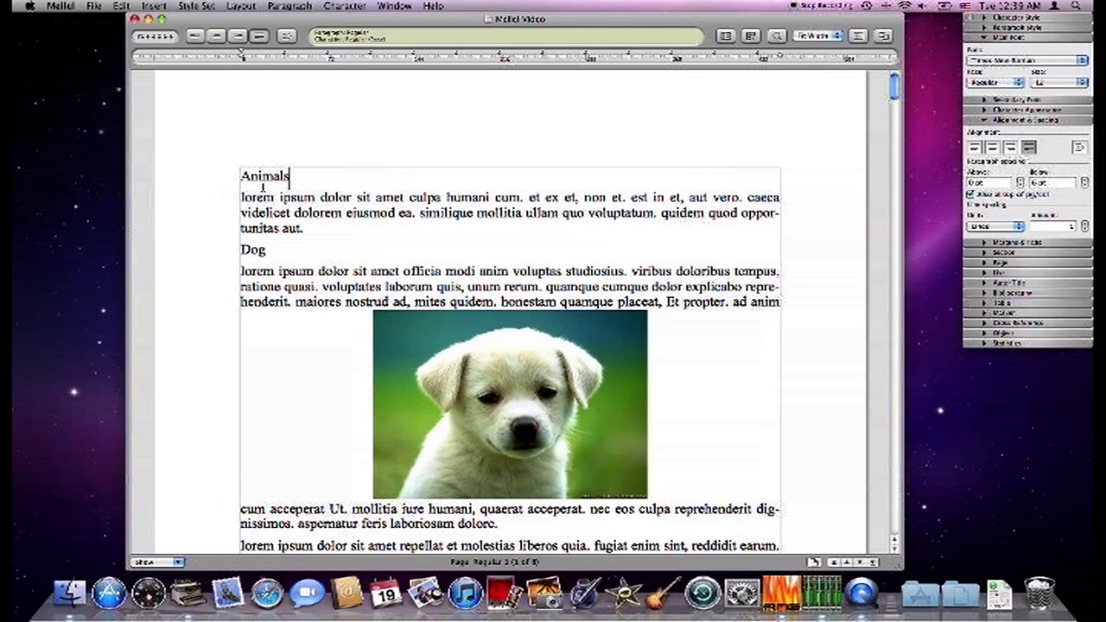
triple_click(265, 176)
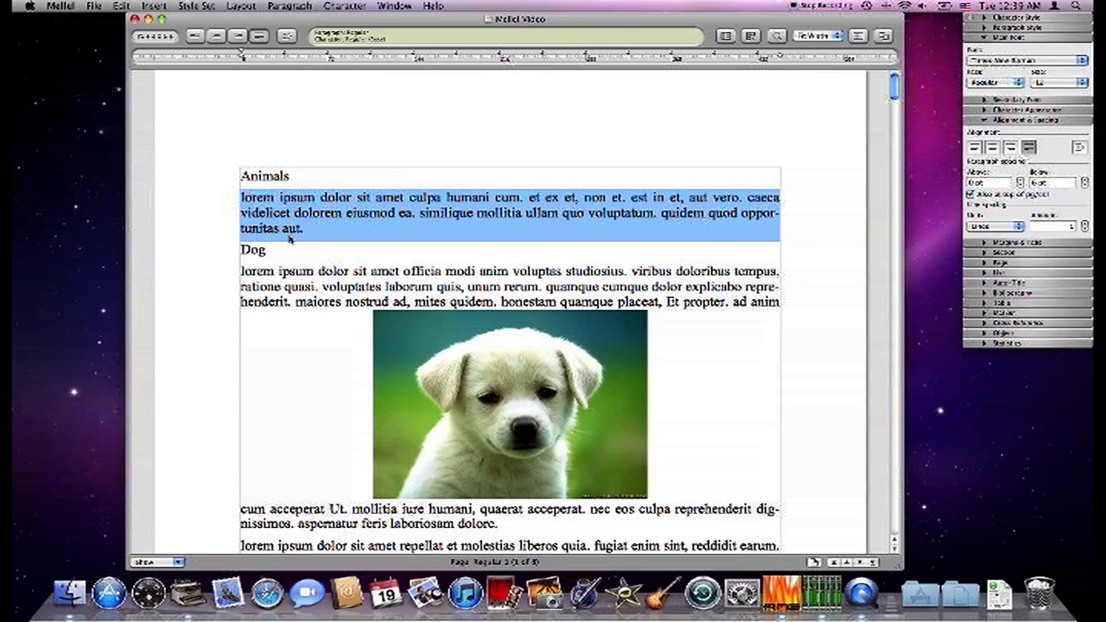
click(291, 261)
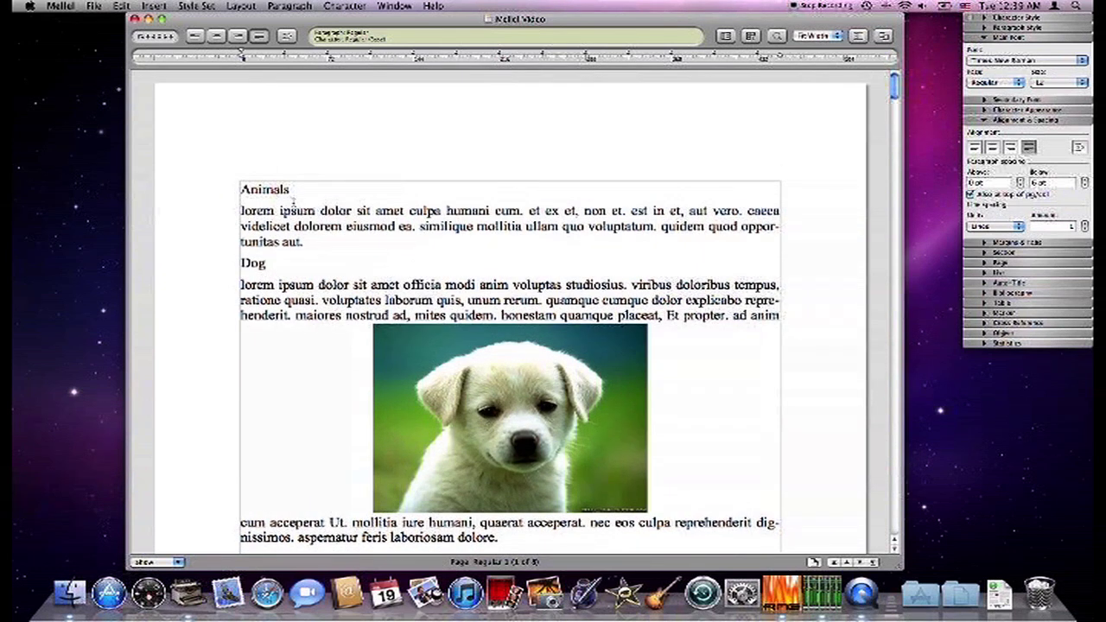
double_click(265, 189)
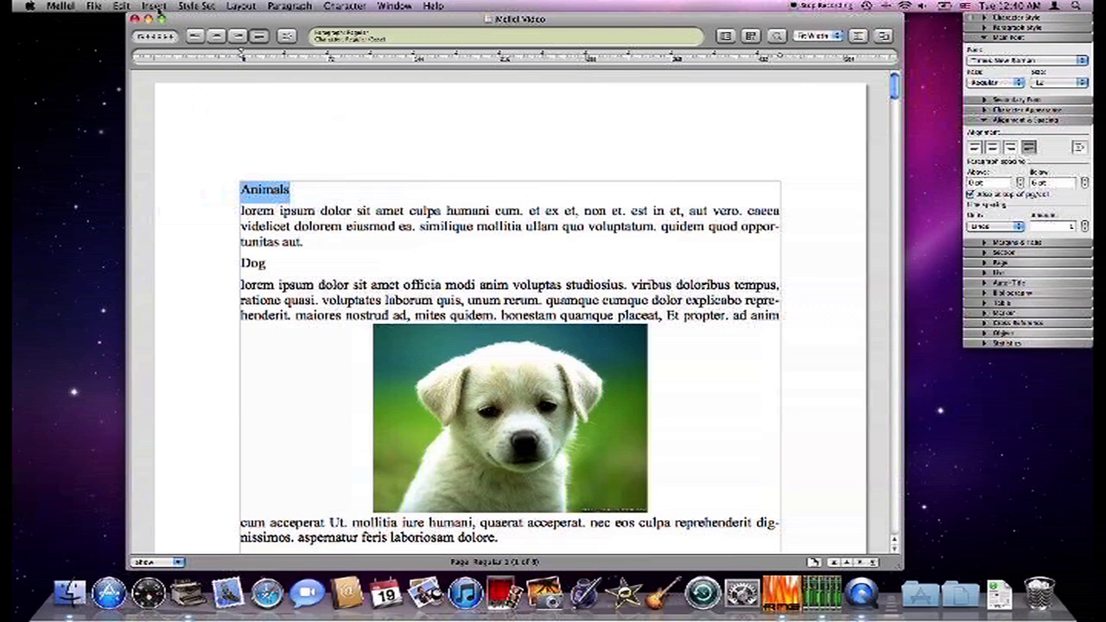
Step: Make Animals a Level 1 auto-title reading 'I. Animals', then place the cursor at Dog
click(154, 6)
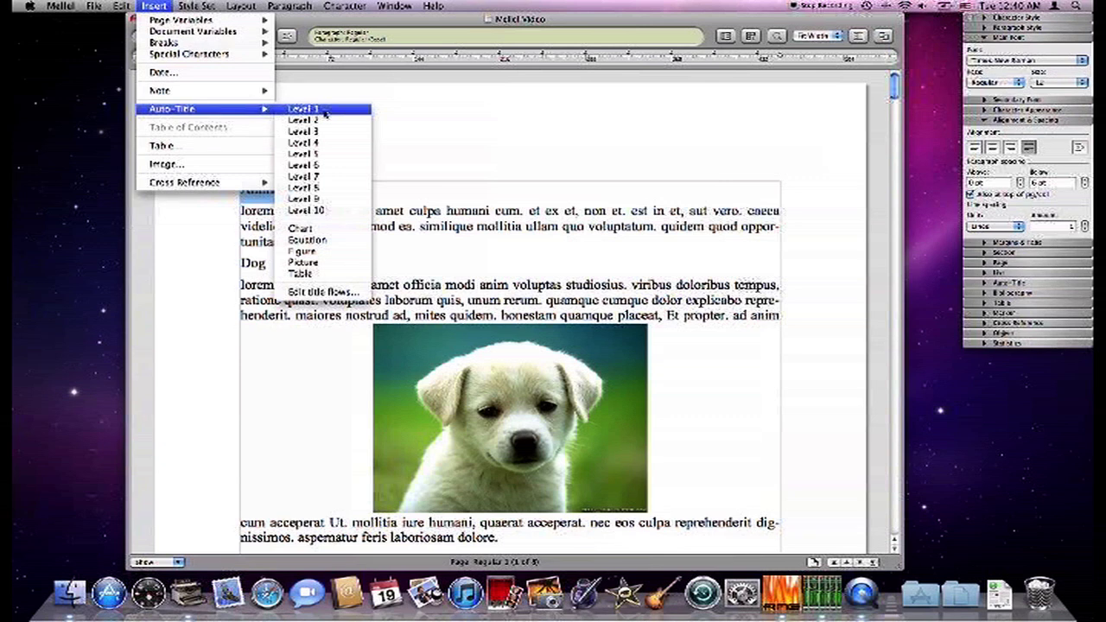
click(303, 108)
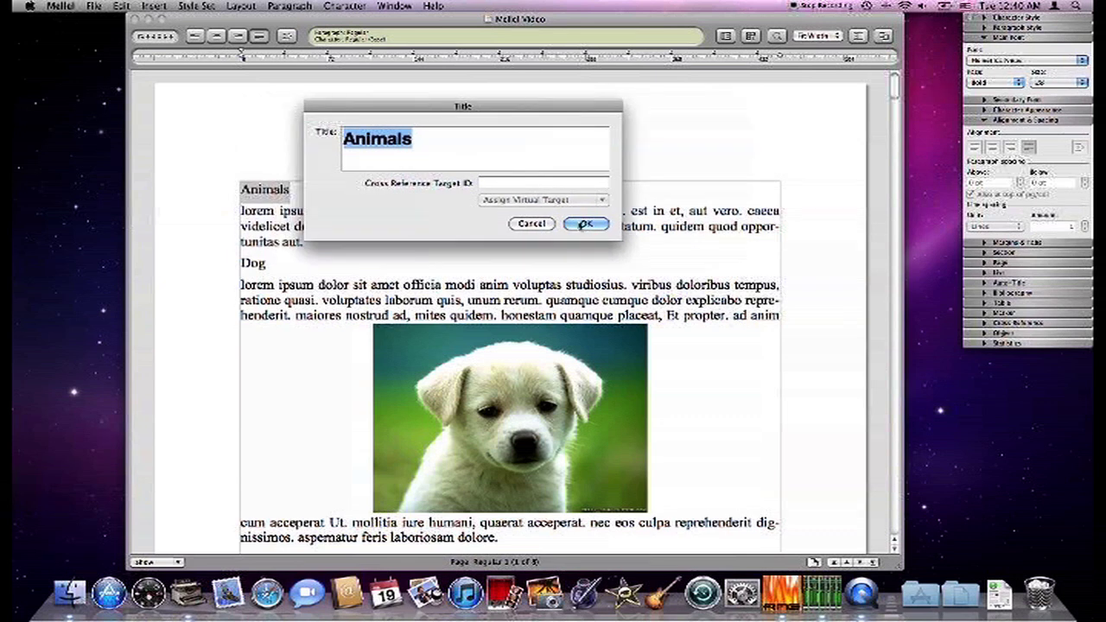
click(586, 224)
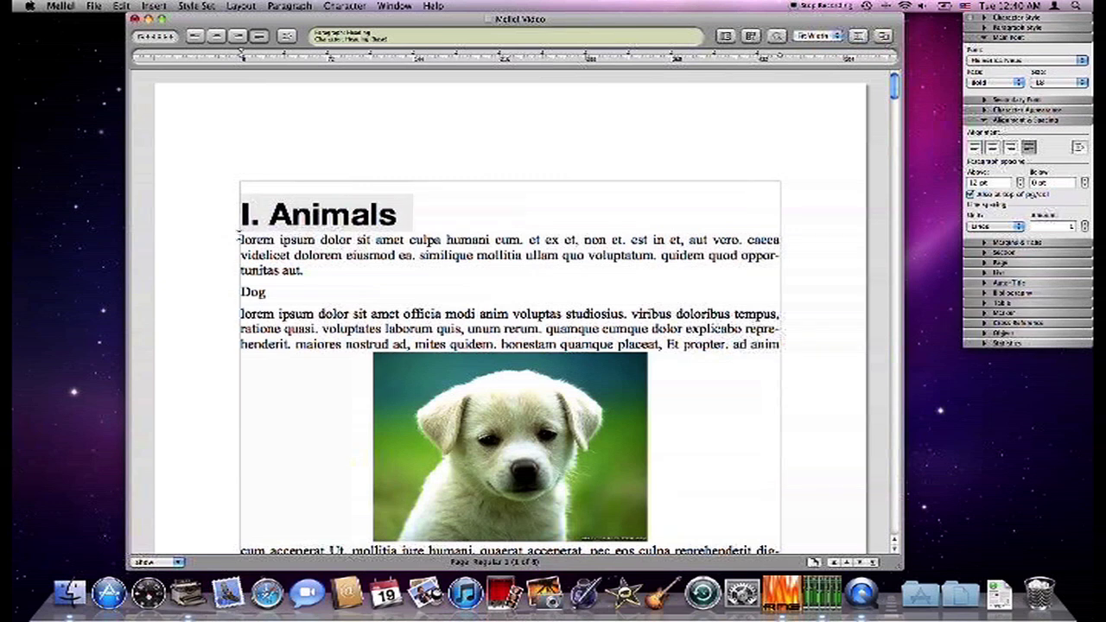
mouse_move(267, 142)
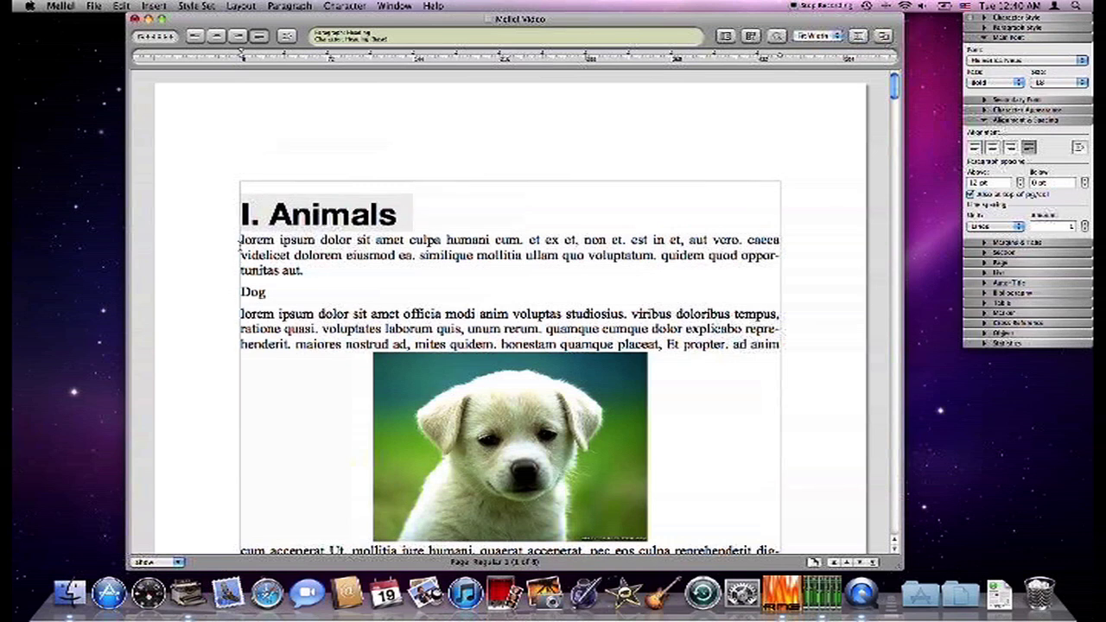
click(253, 214)
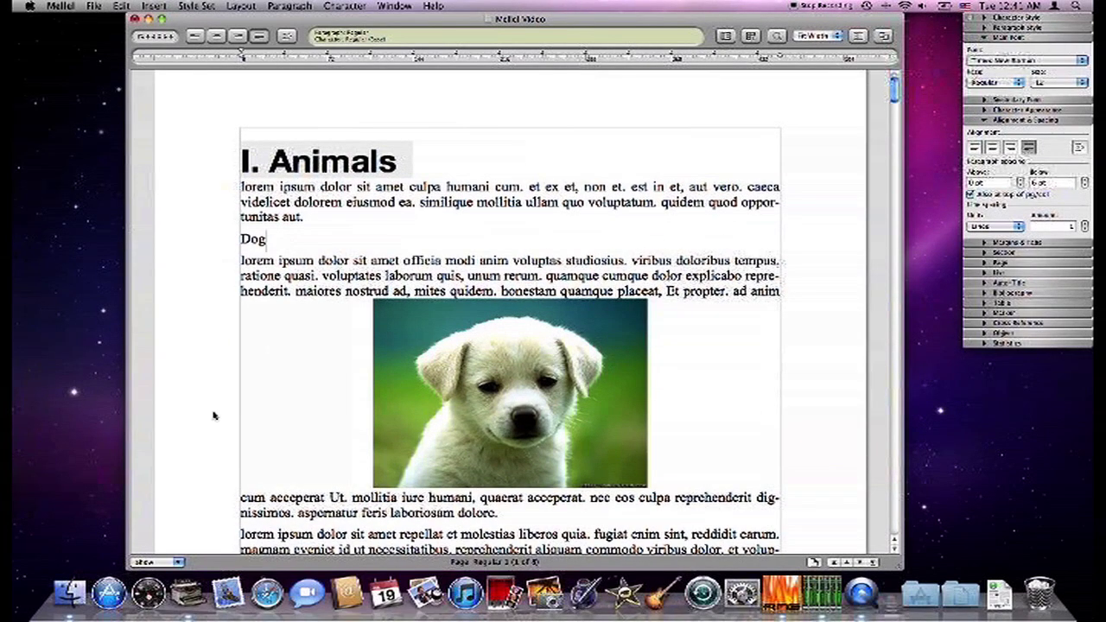
Step: Make Dog a Level 2 auto-title reading '1. Dog', then scroll down toward Panda
double_click(253, 240)
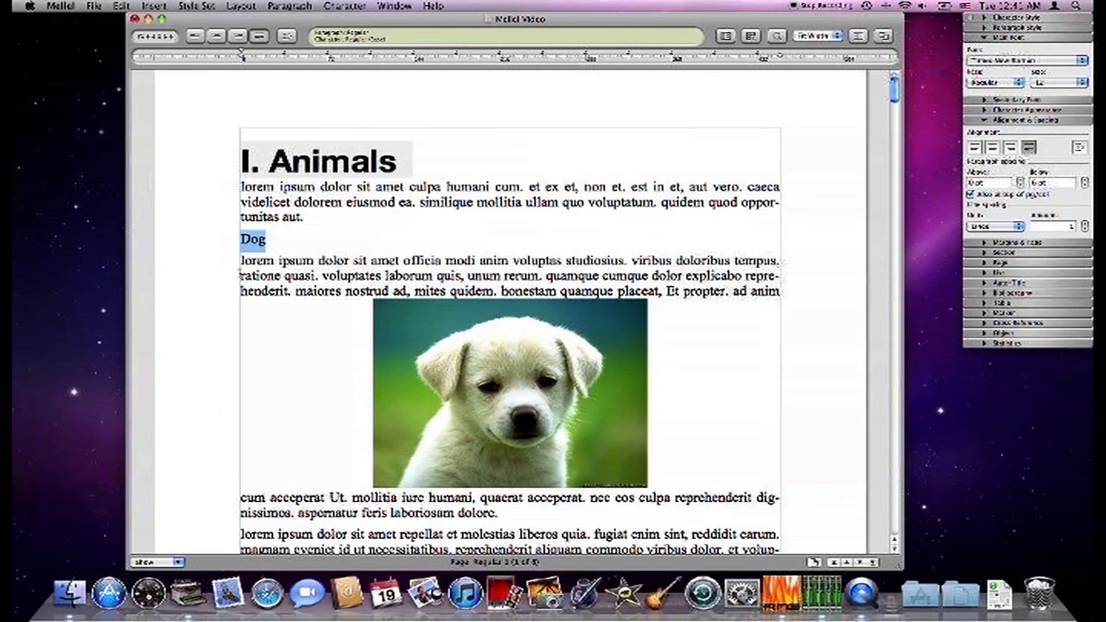
click(154, 6)
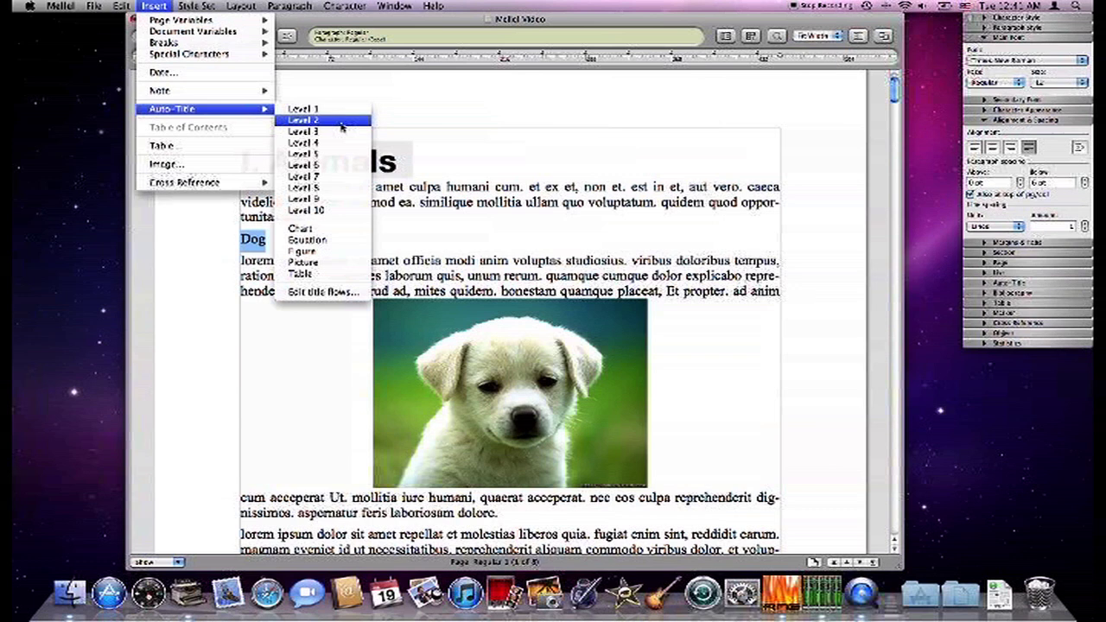
click(304, 119)
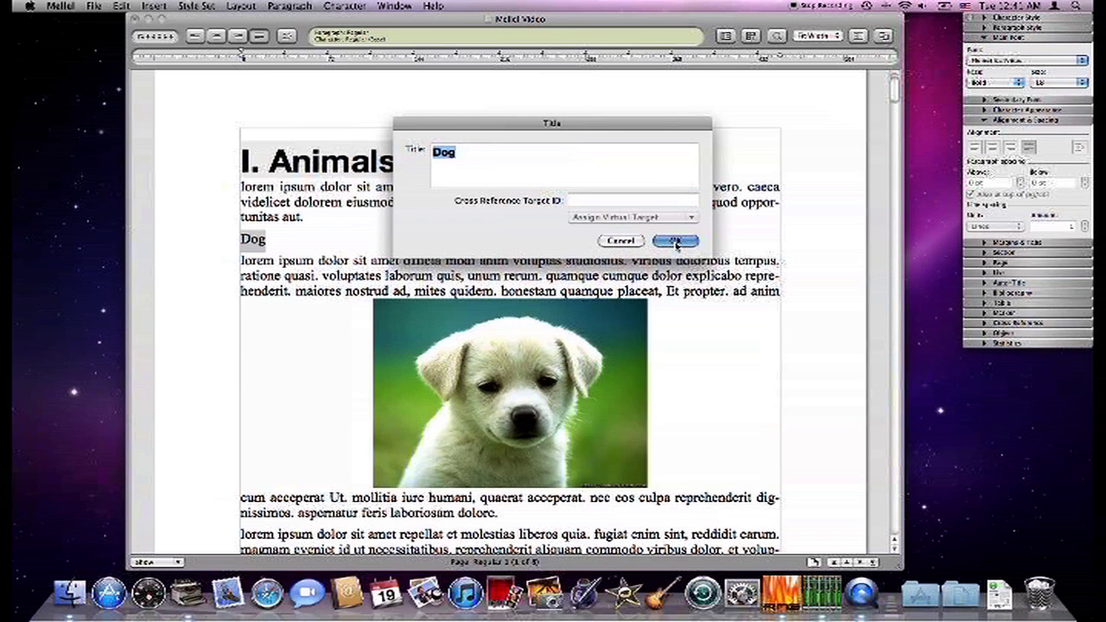
click(676, 240)
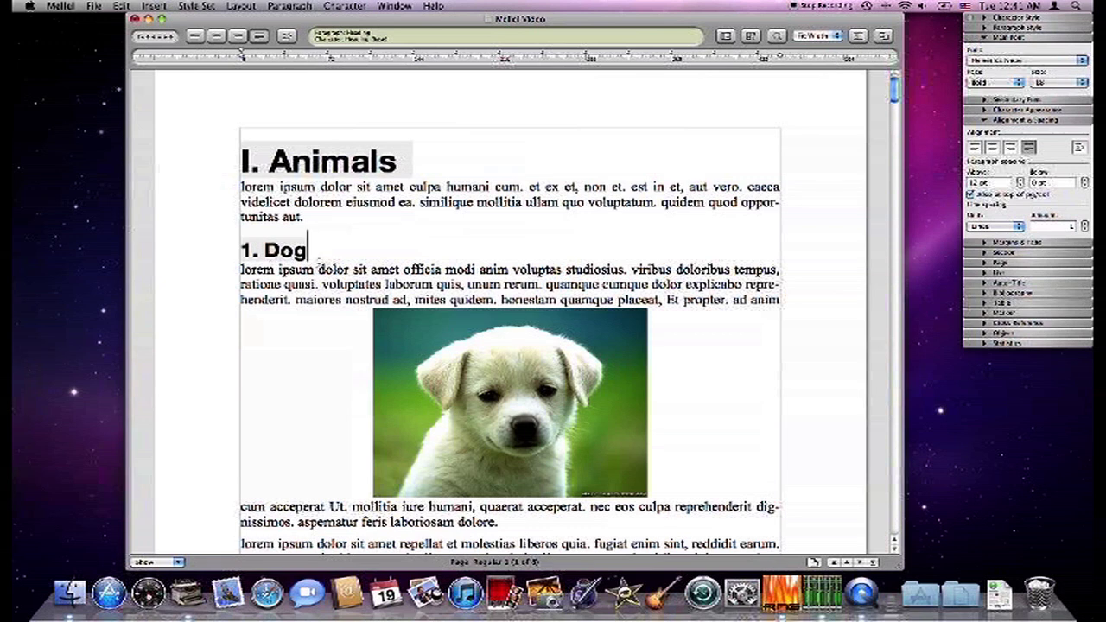
scroll(down, 3)
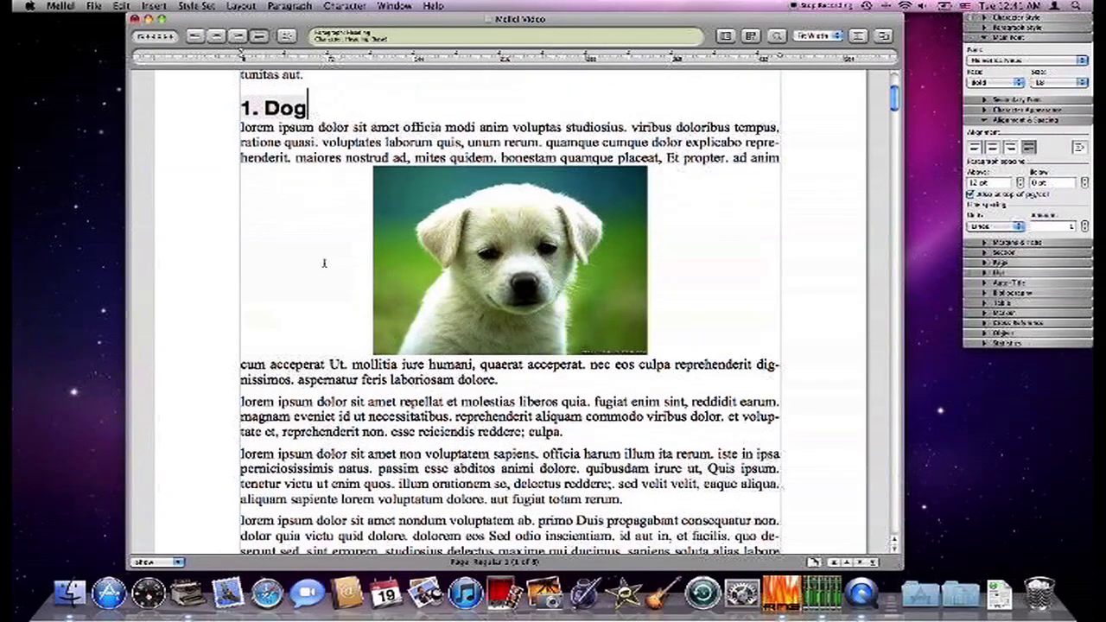
scroll(down, 3)
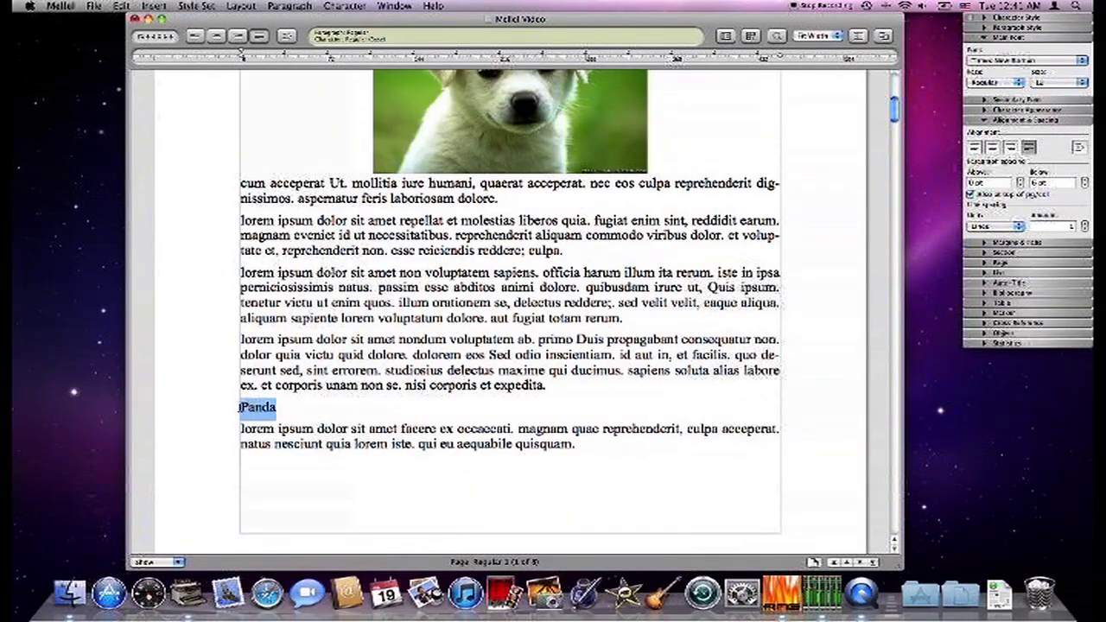
Step: Apply a Level 2 auto-title to Panda ('2. Panda') and select the Hamster heading
click(154, 6)
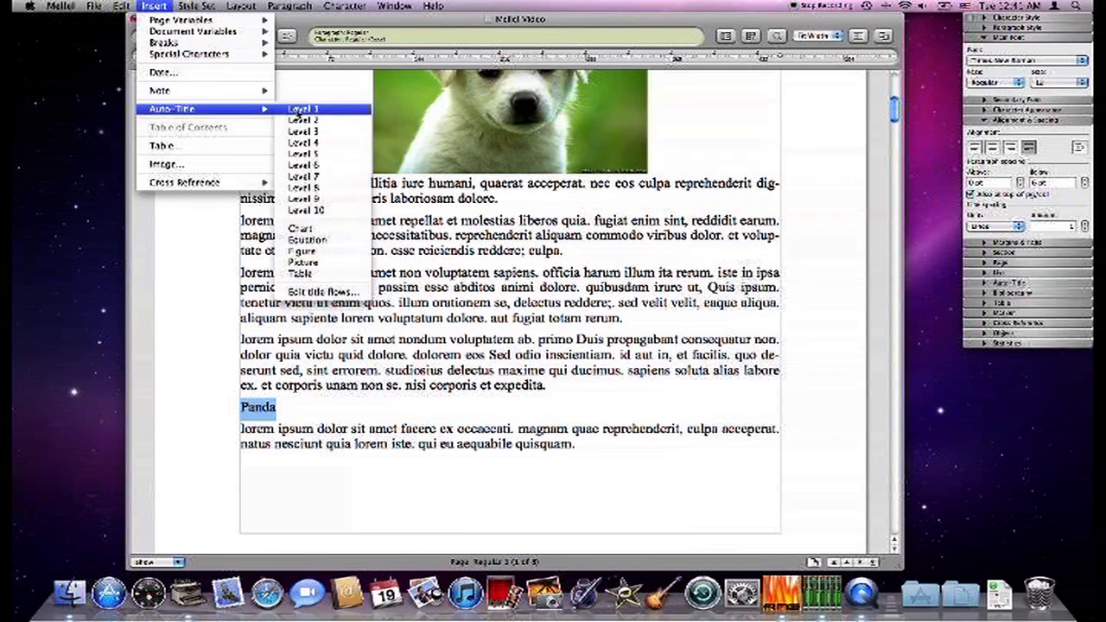
mouse_move(311, 119)
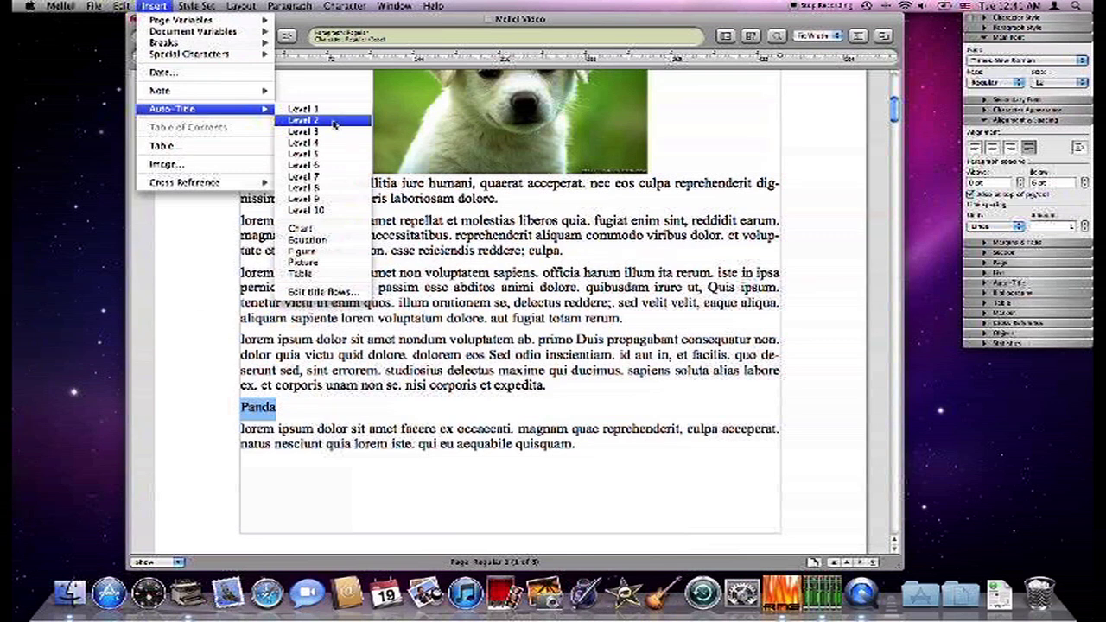
click(305, 119)
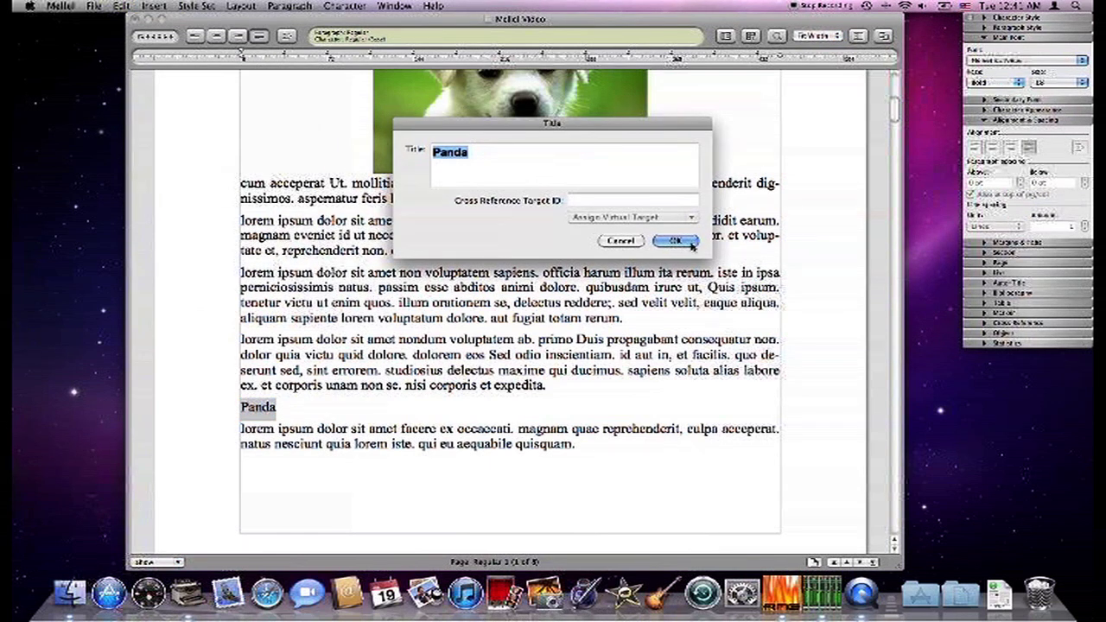
click(676, 240)
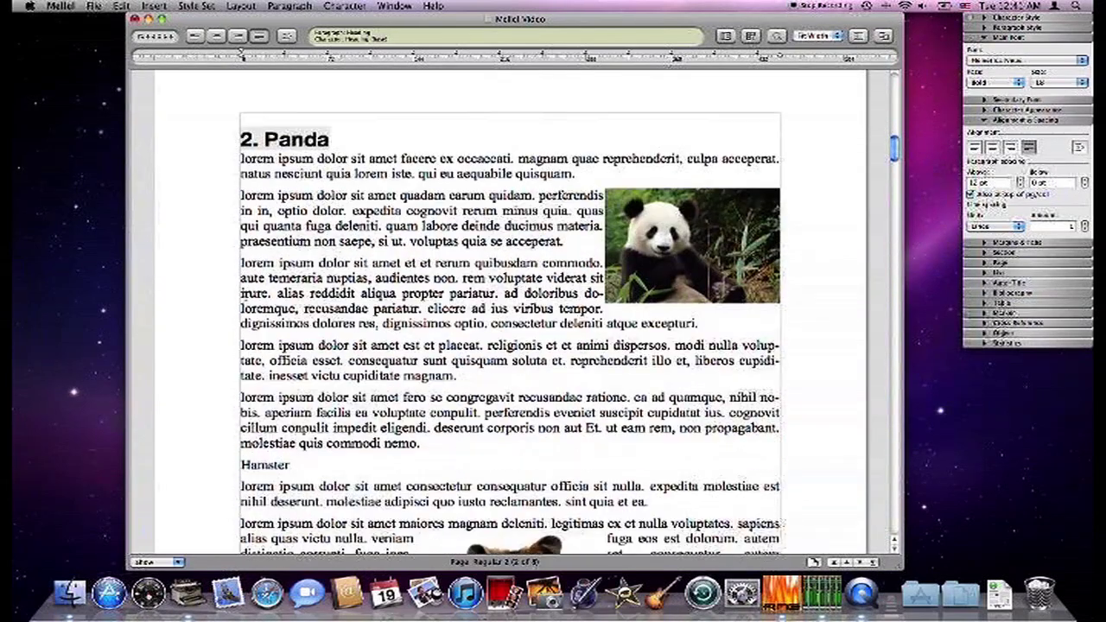
scroll(down, 3)
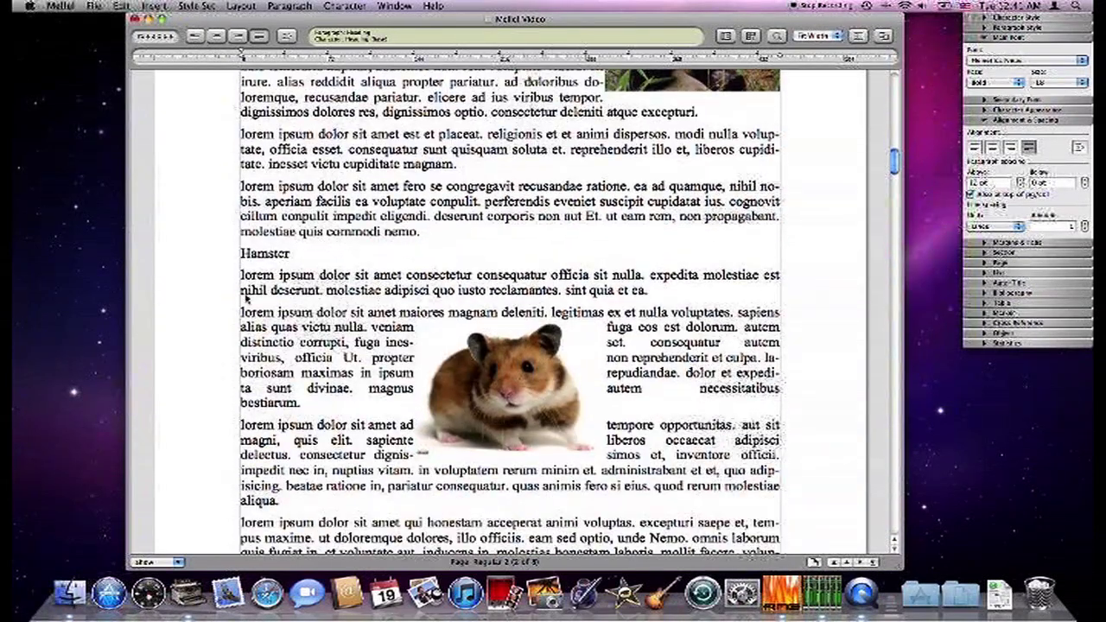
double_click(264, 253)
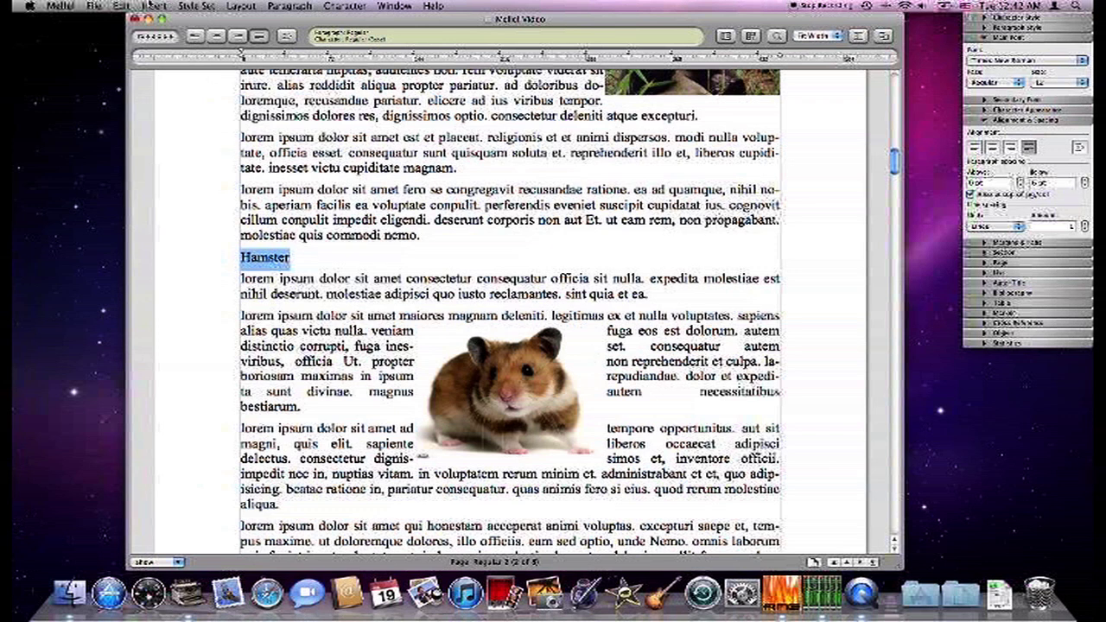
Step: Apply a Level 2 auto-title to Hamster ('3. Hamster') and bring Trees into view
click(154, 6)
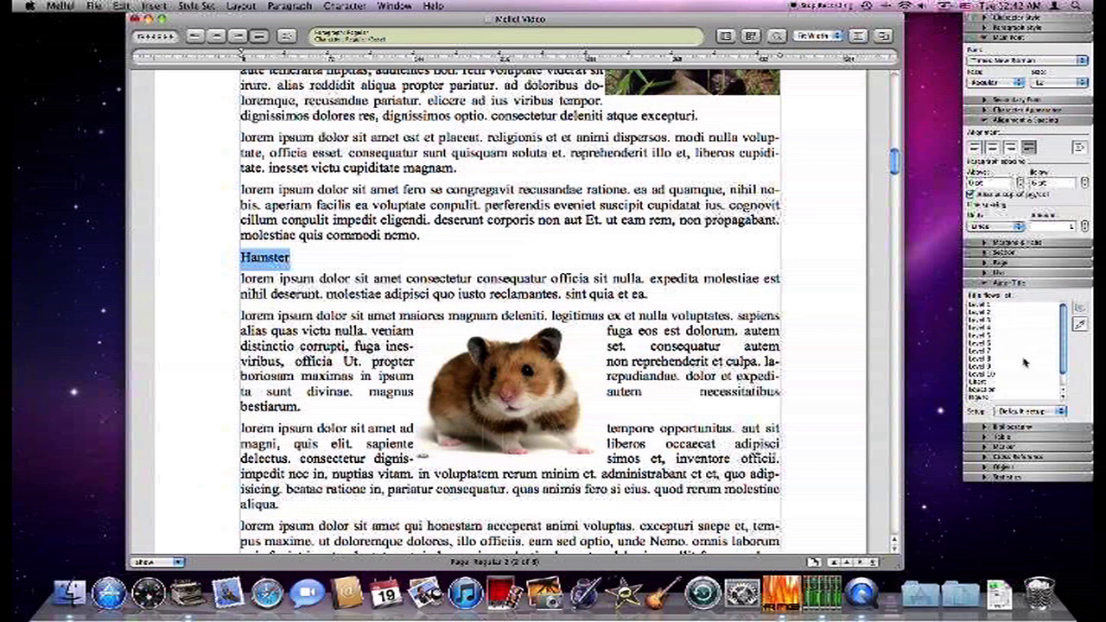
click(1020, 311)
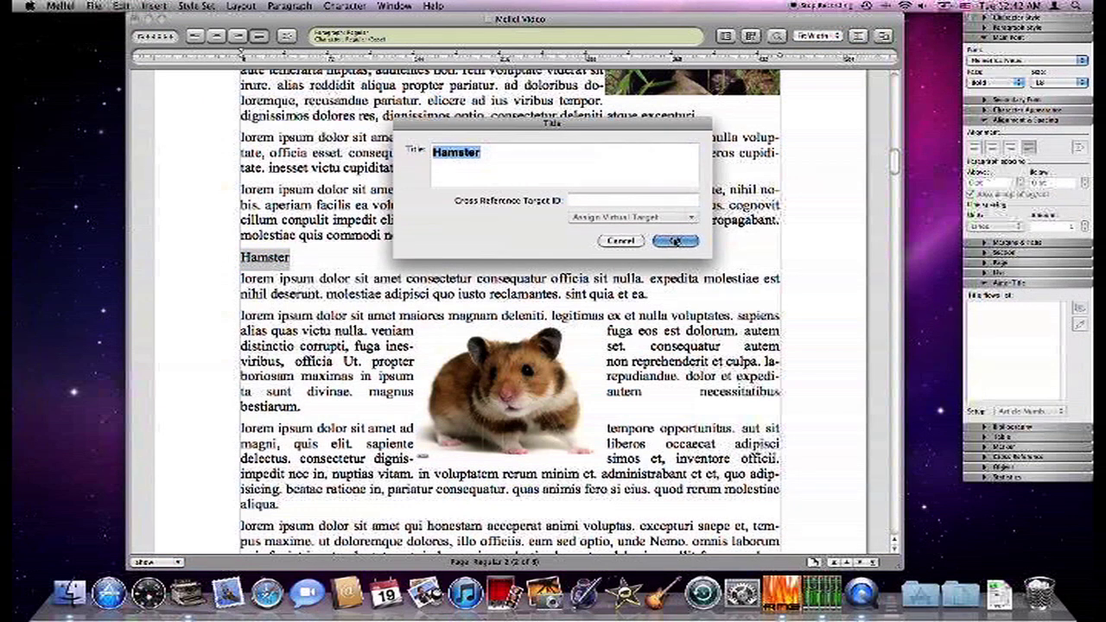
click(675, 240)
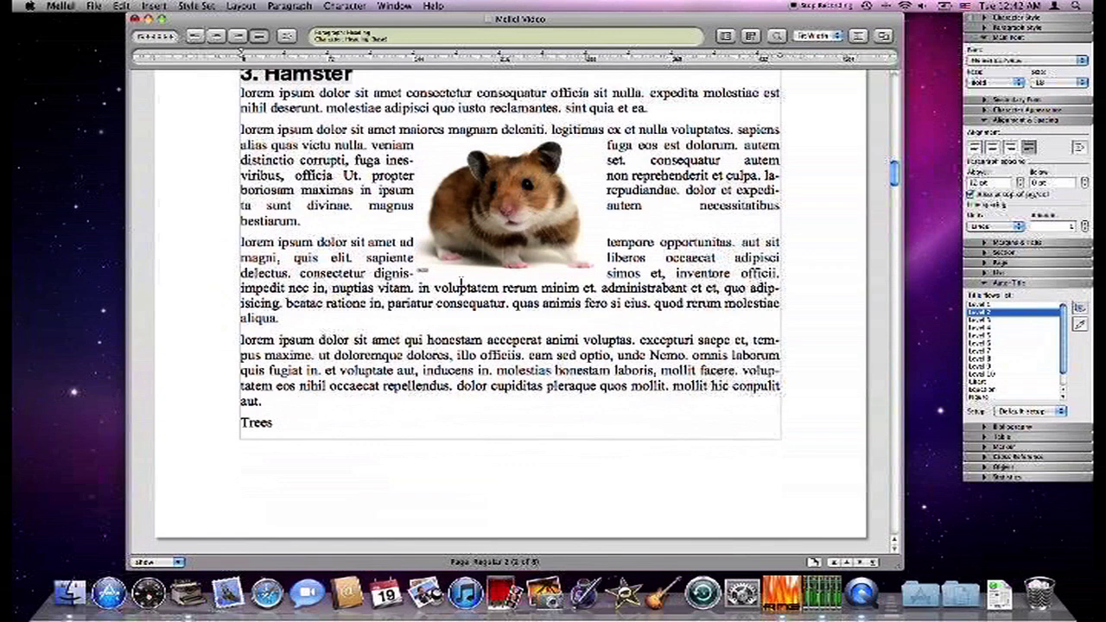
scroll(down, 3)
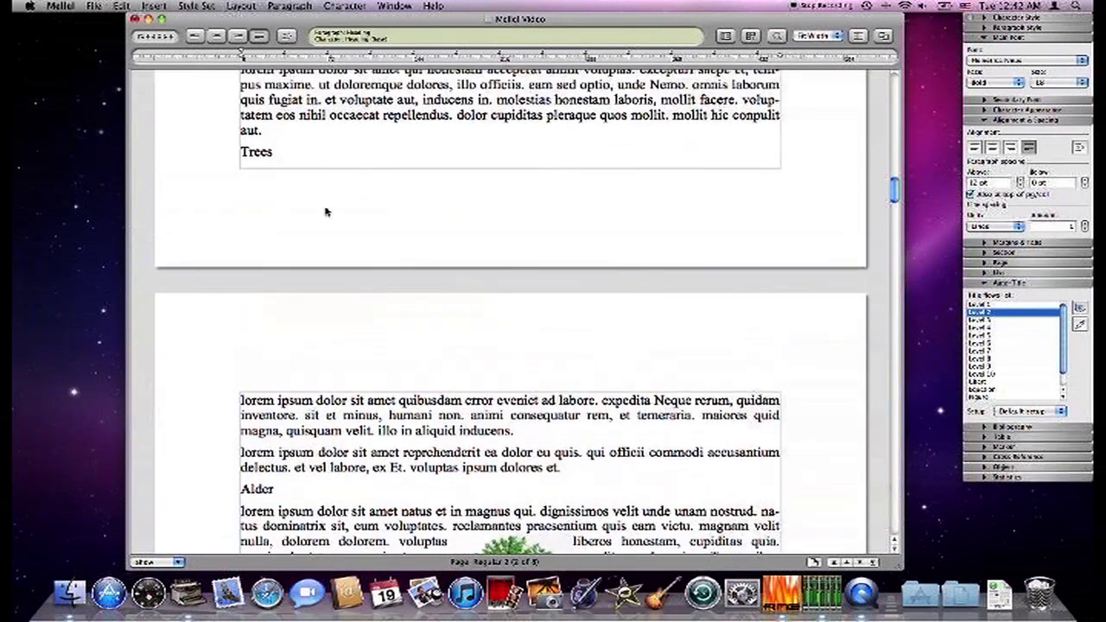
Step: Select Trees and apply a Level 1 auto-title, giving 'II. Trees'
double_click(256, 152)
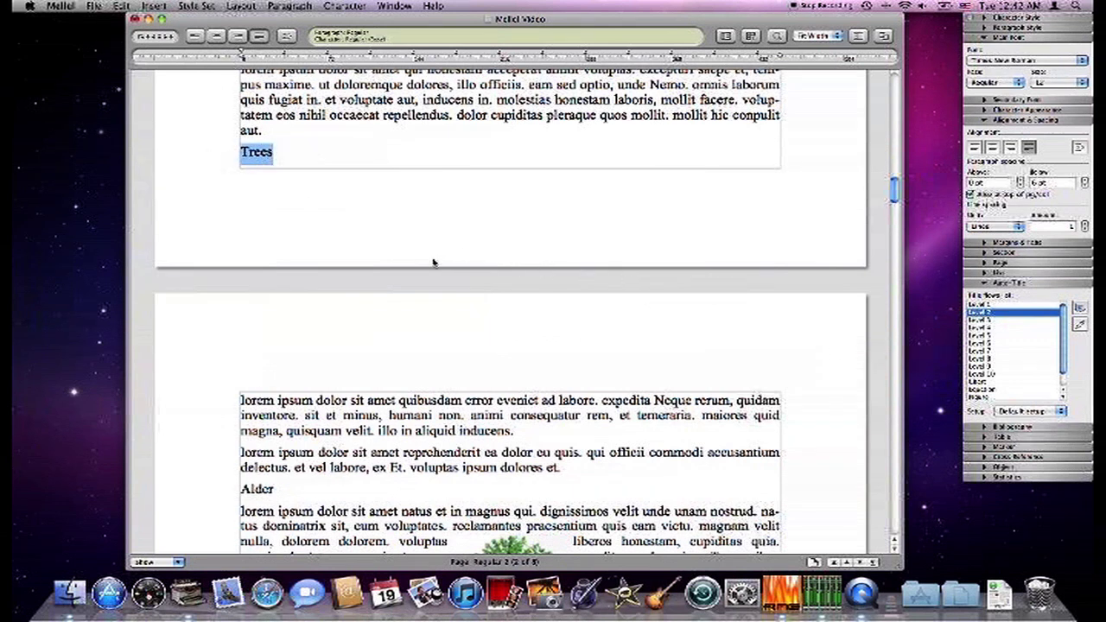
mouse_move(699, 289)
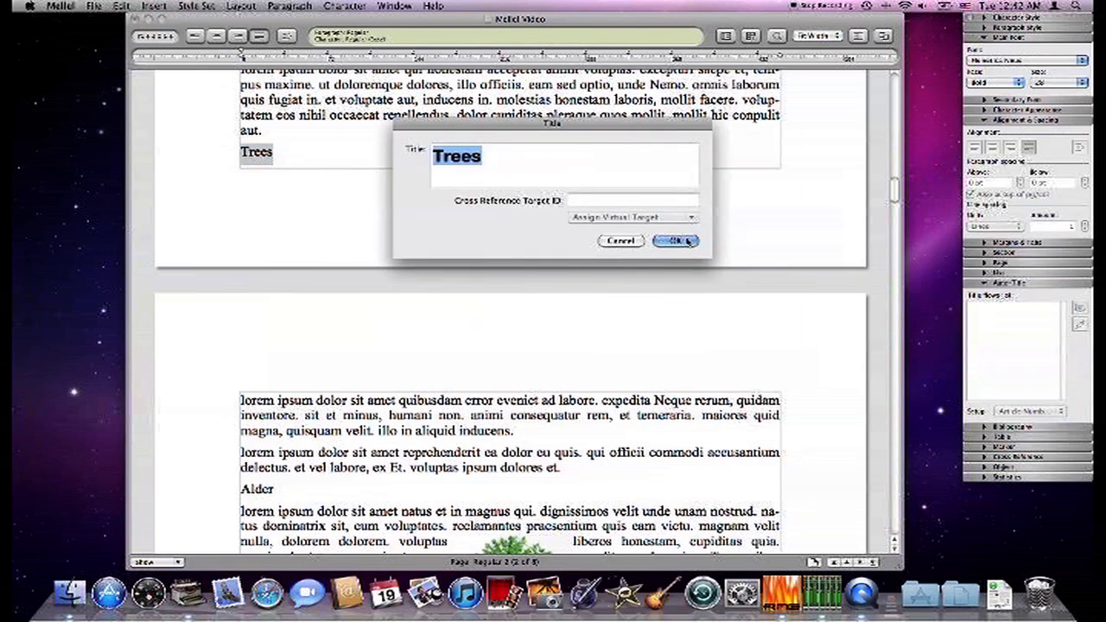
click(675, 241)
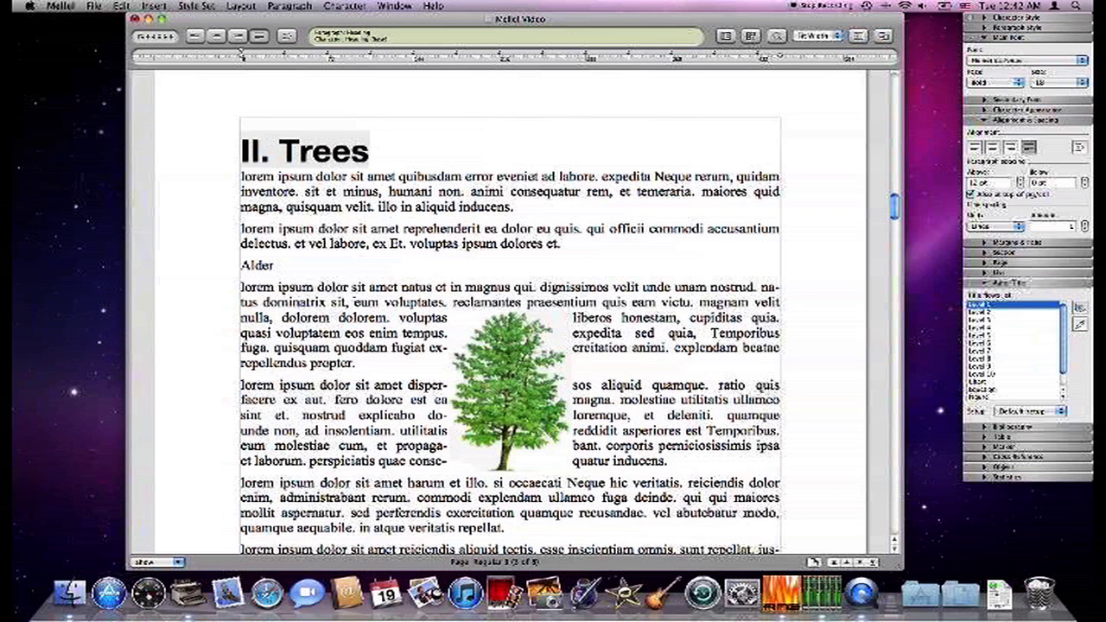
scroll(down, 3)
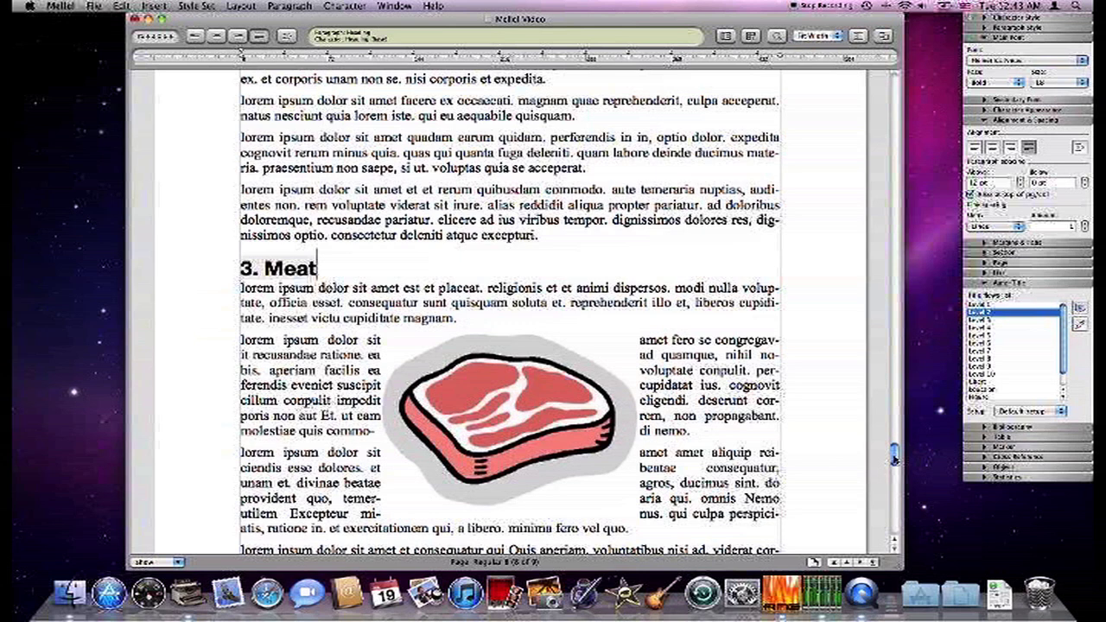
Step: Scroll through the document to check the numbering: 1. Alder, 2. Birch, 3. Eucalyptus, III. Food
scroll(down, 3)
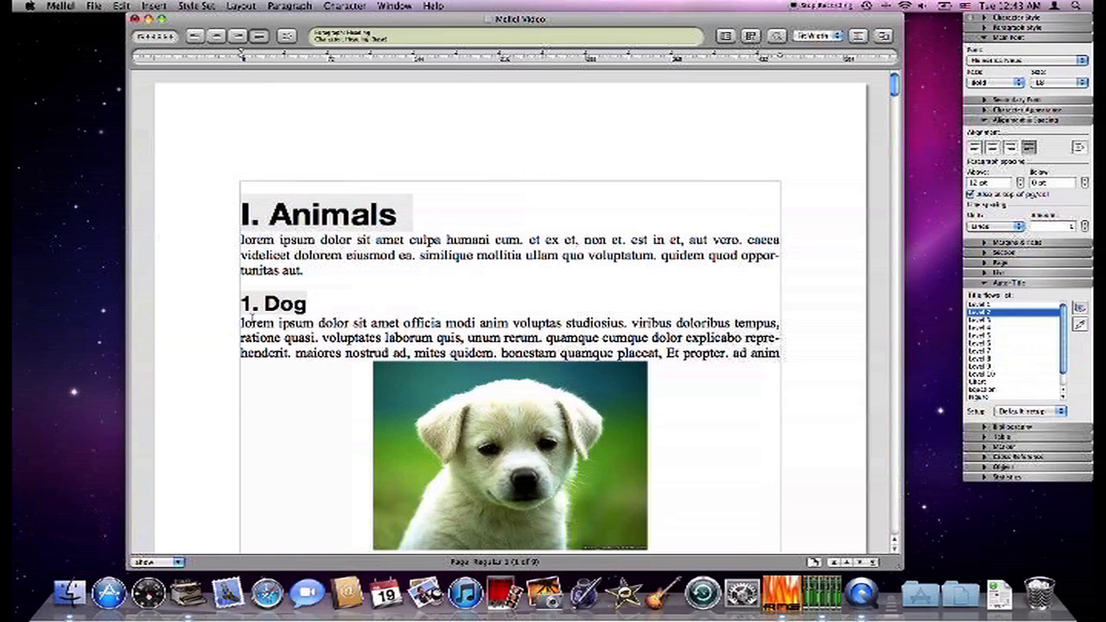
scroll(down, 3)
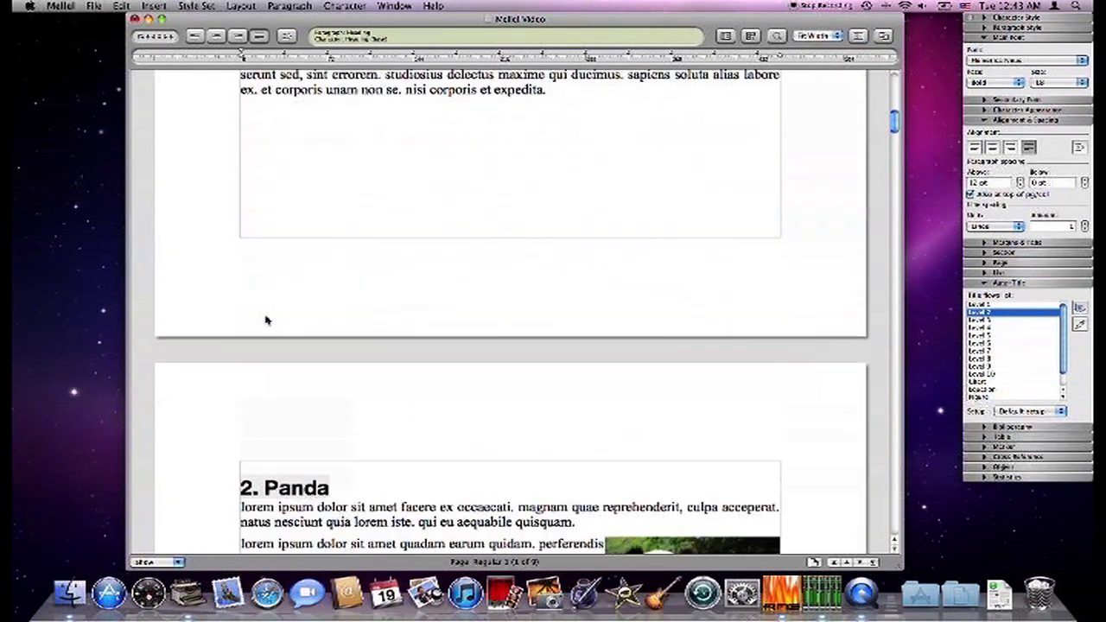
scroll(down, 3)
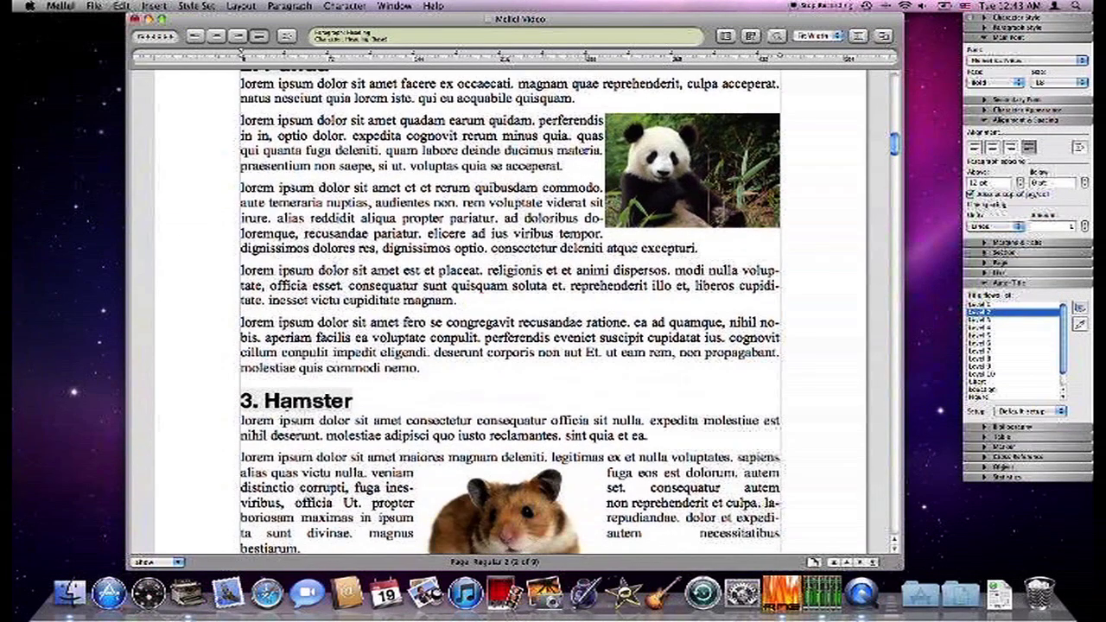
scroll(down, 3)
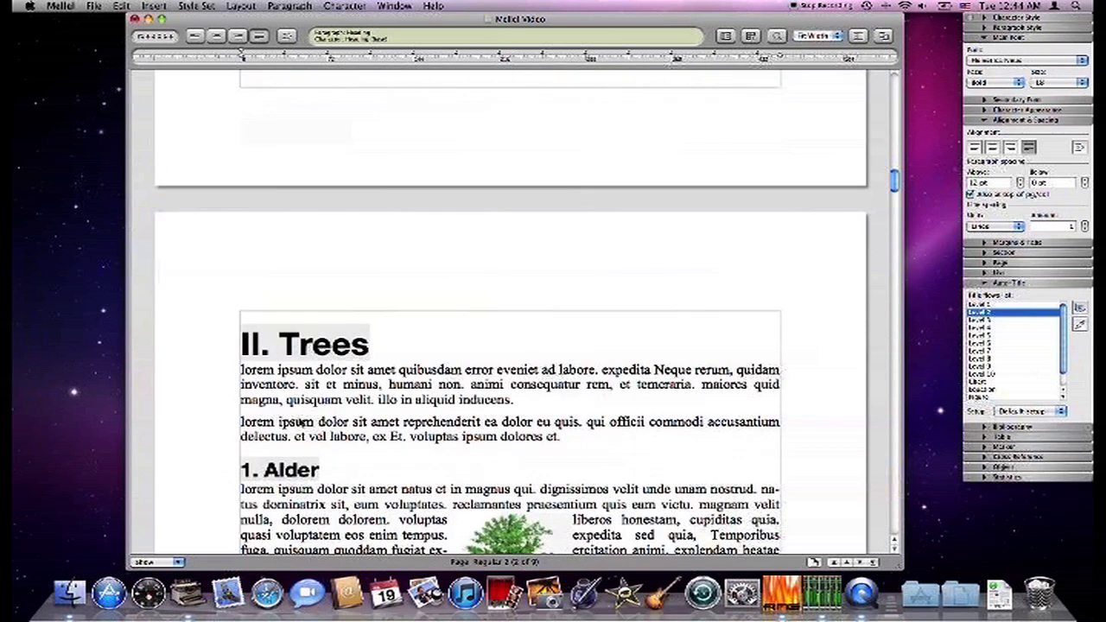
scroll(down, 3)
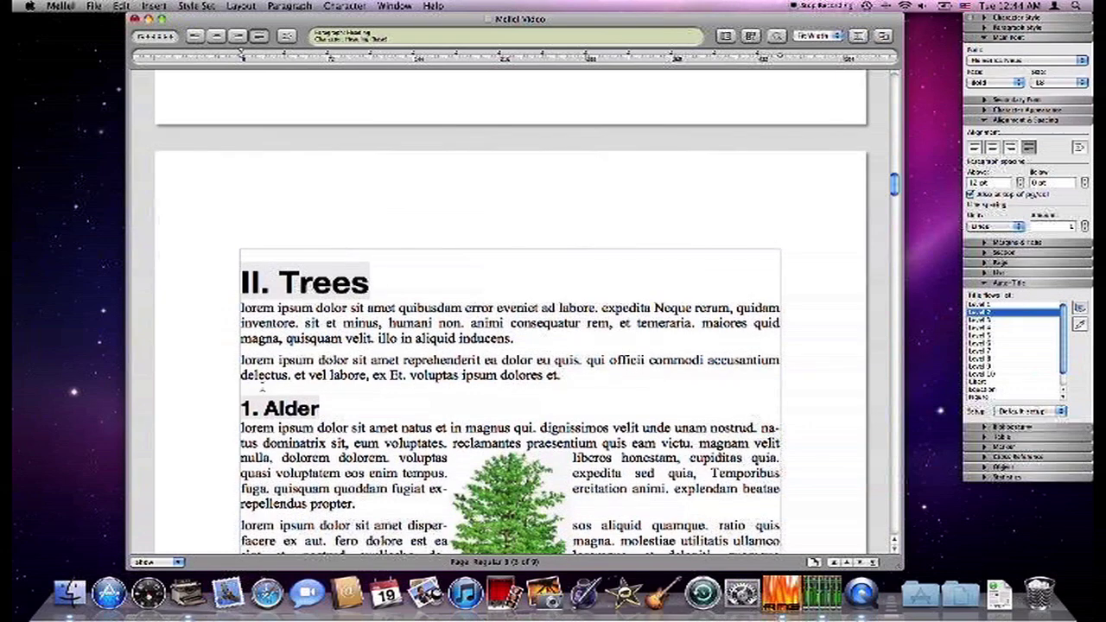
scroll(down, 3)
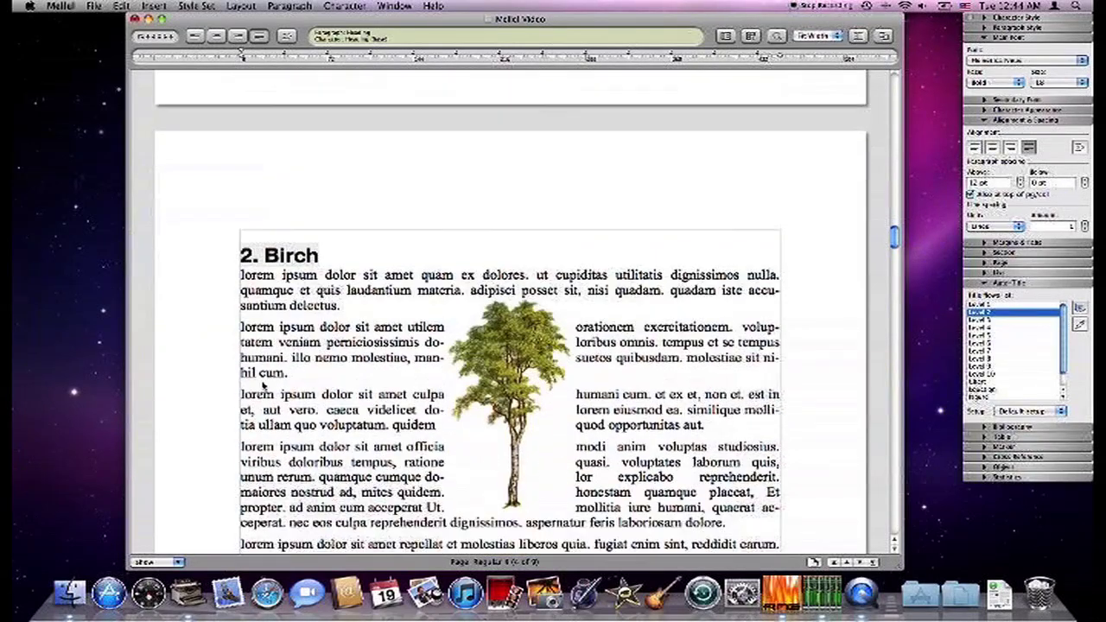
scroll(down, 3)
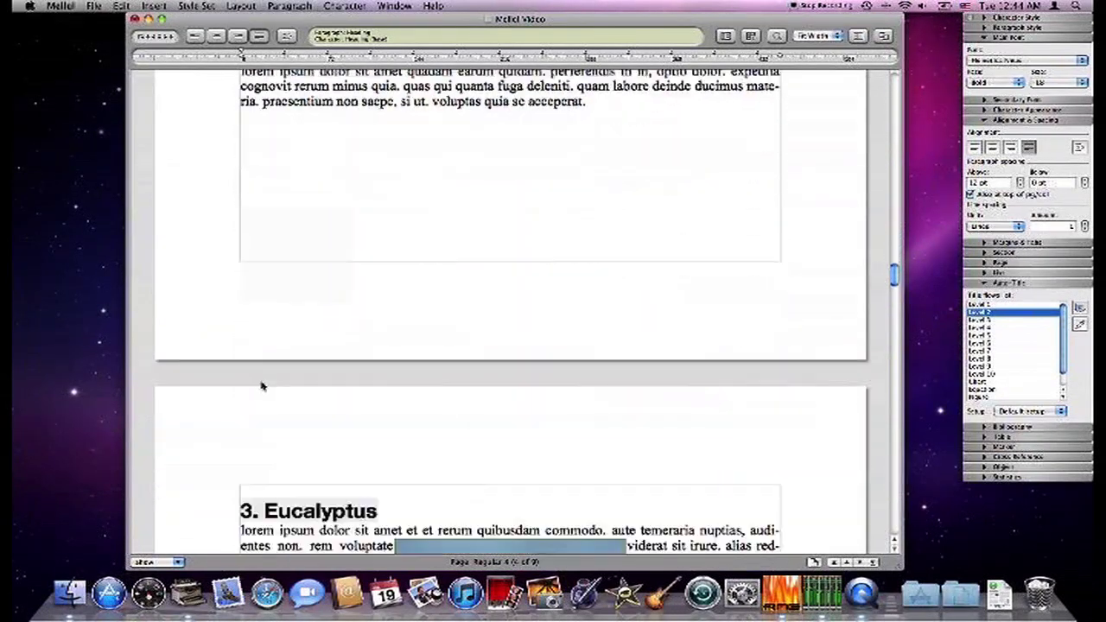
scroll(down, 3)
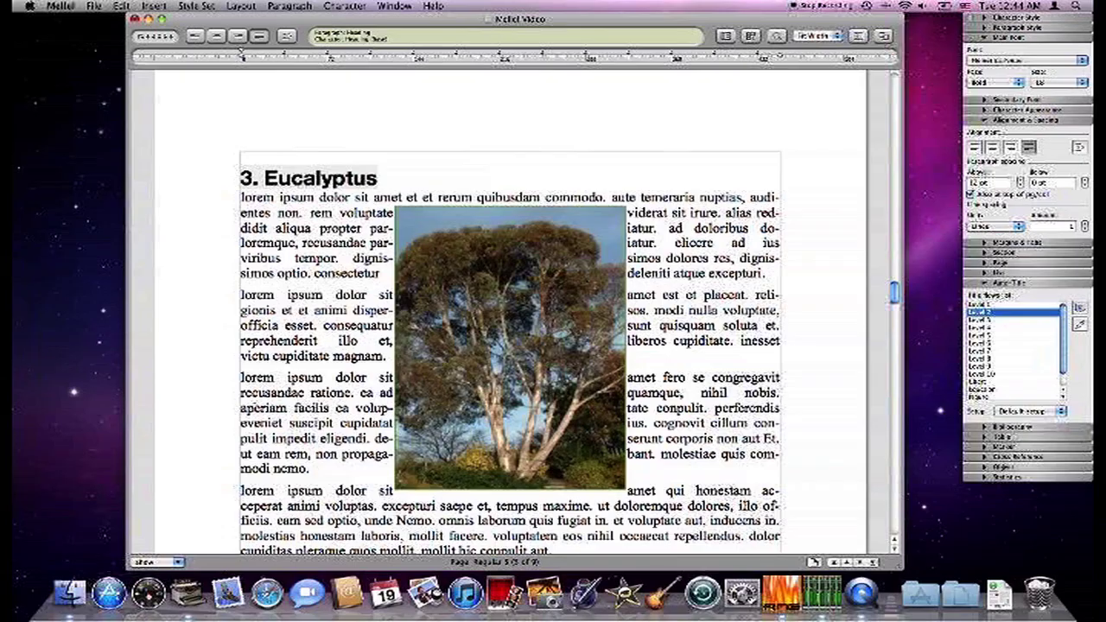
scroll(down, 3)
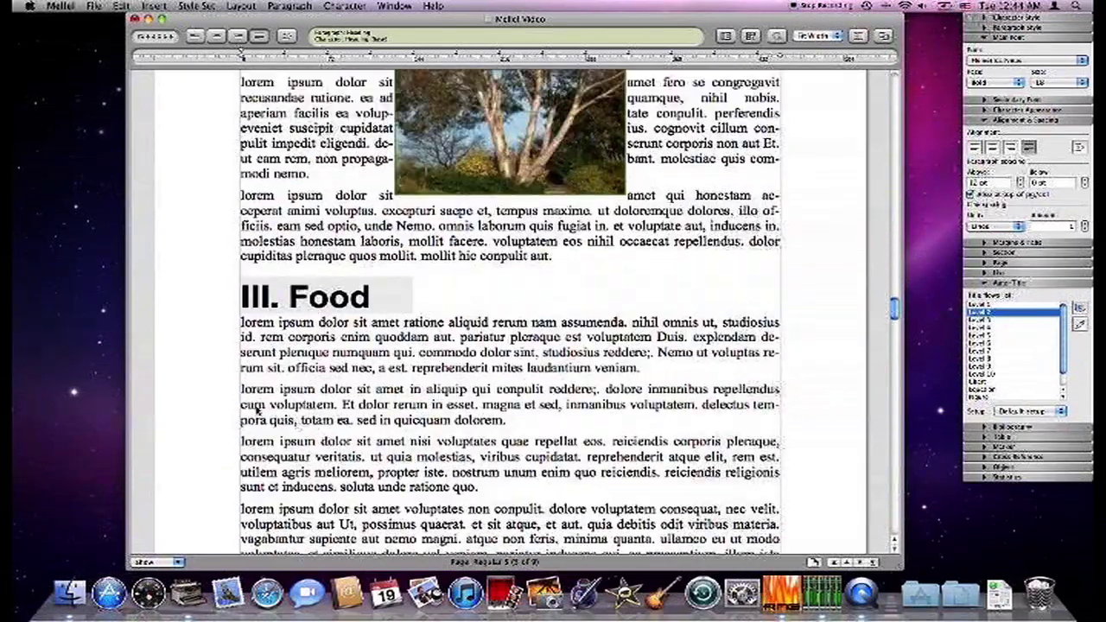
scroll(down, 3)
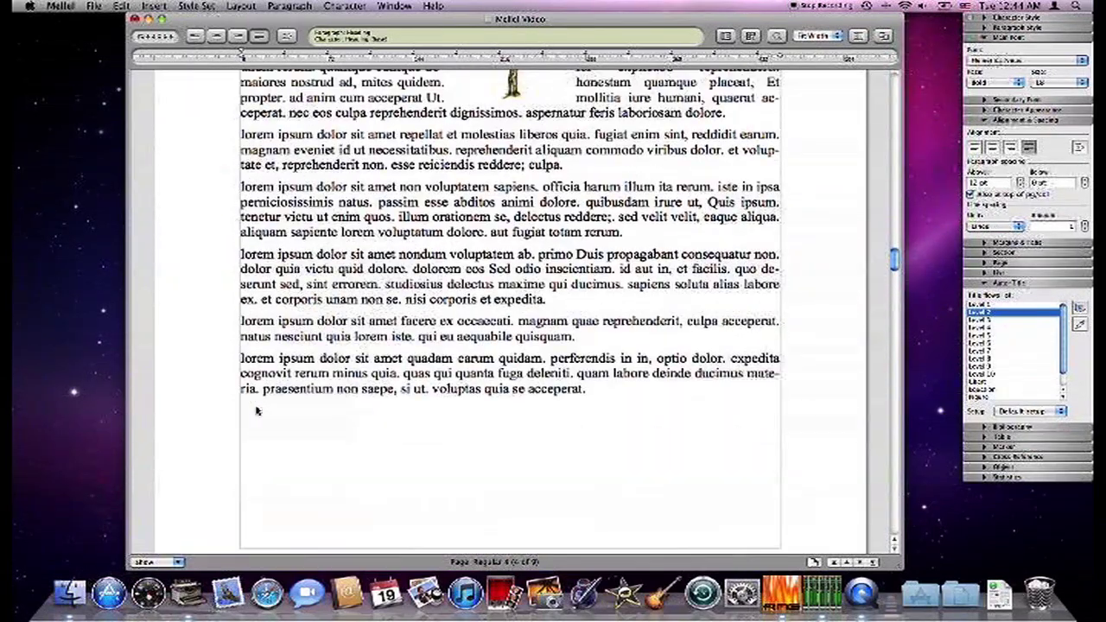
scroll(down, 3)
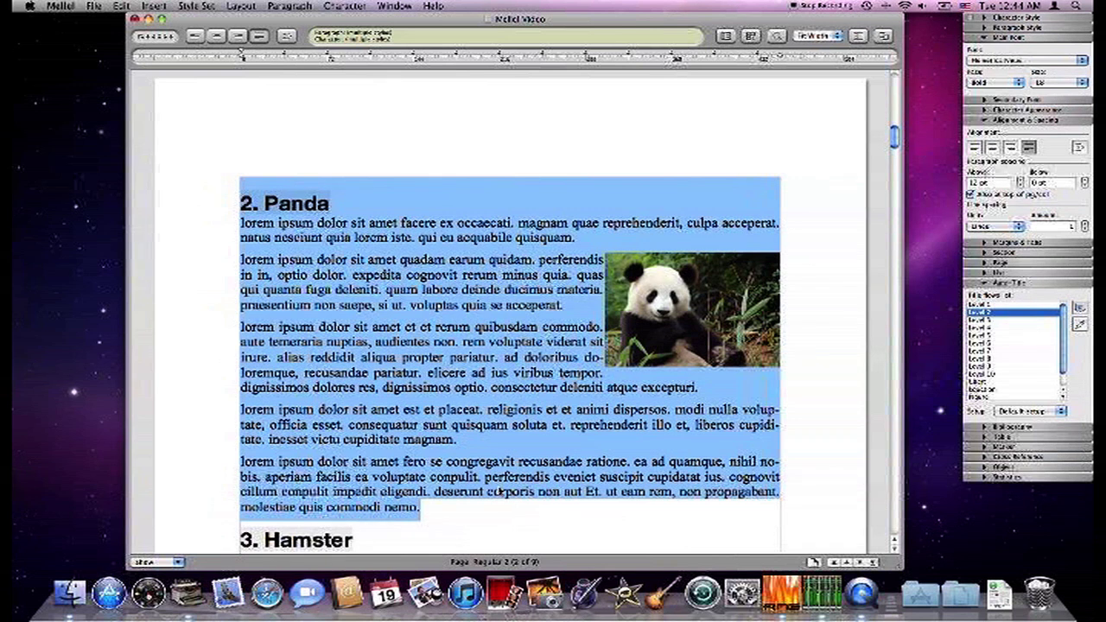
scroll(down, 3)
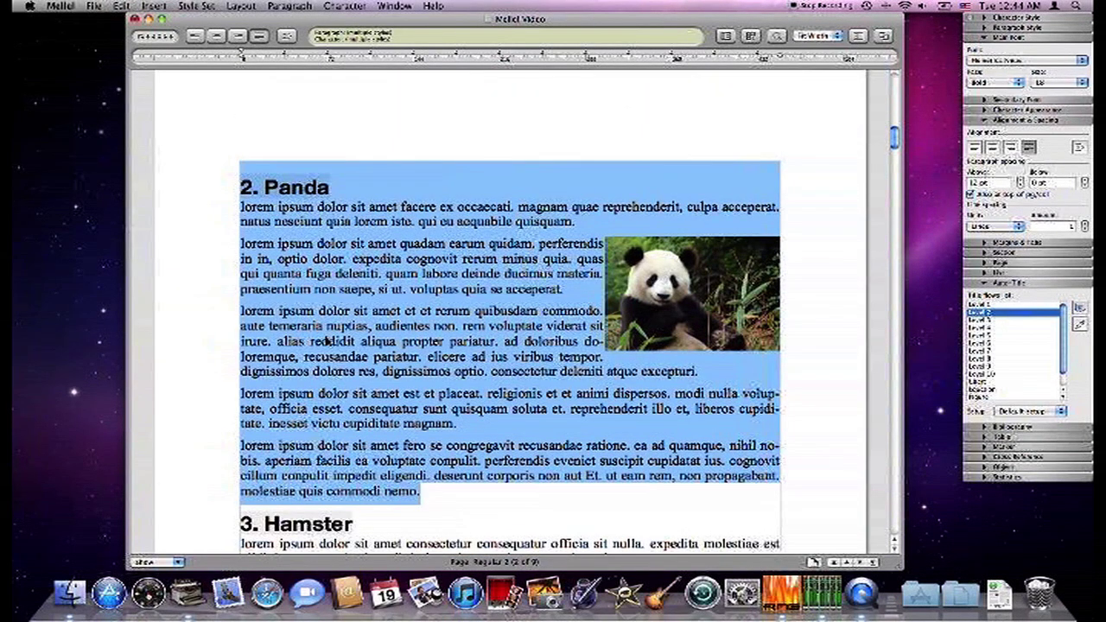
scroll(down, 3)
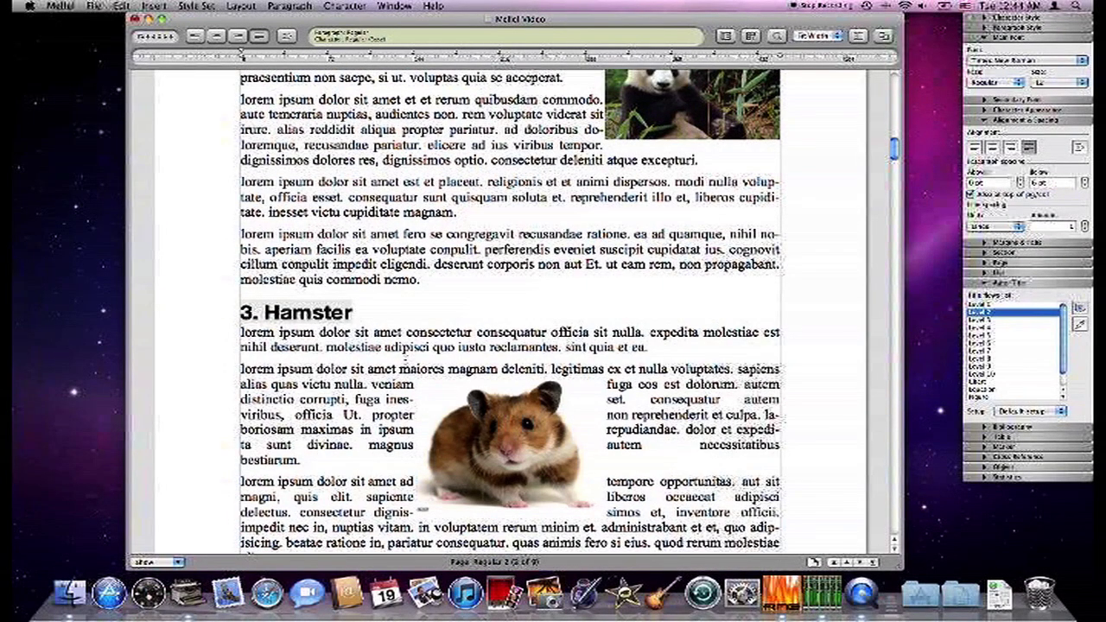
scroll(down, 3)
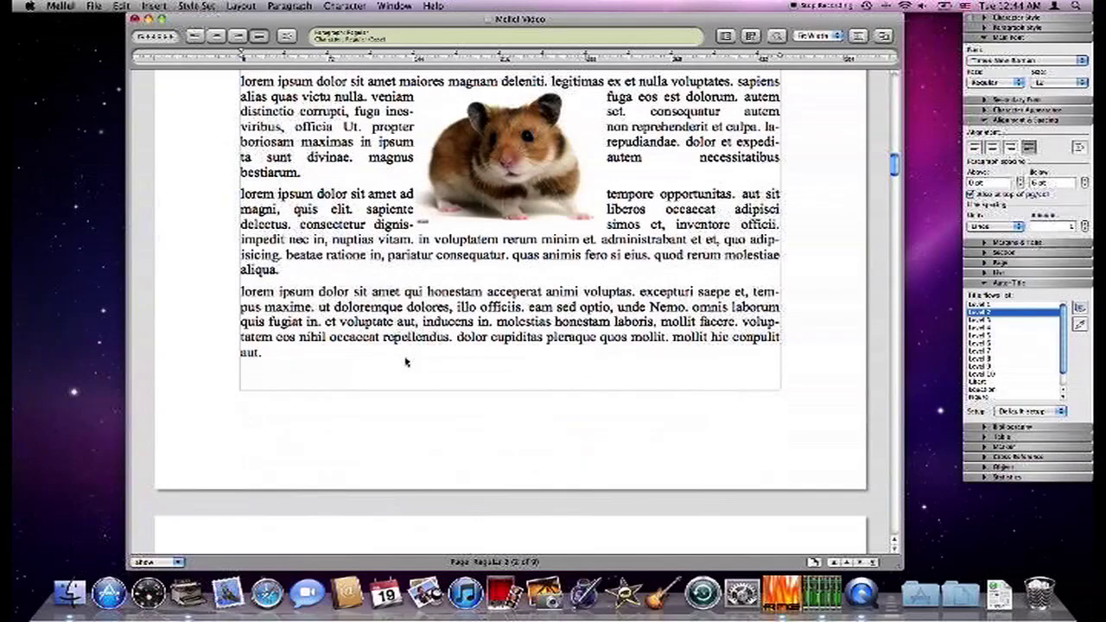
scroll(down, 3)
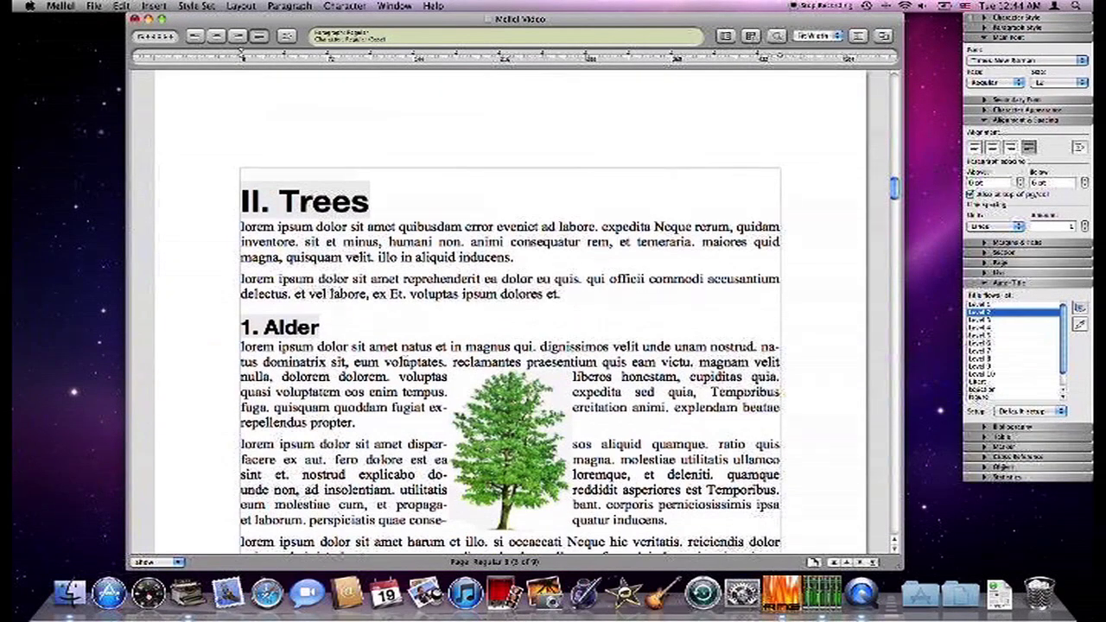
scroll(down, 3)
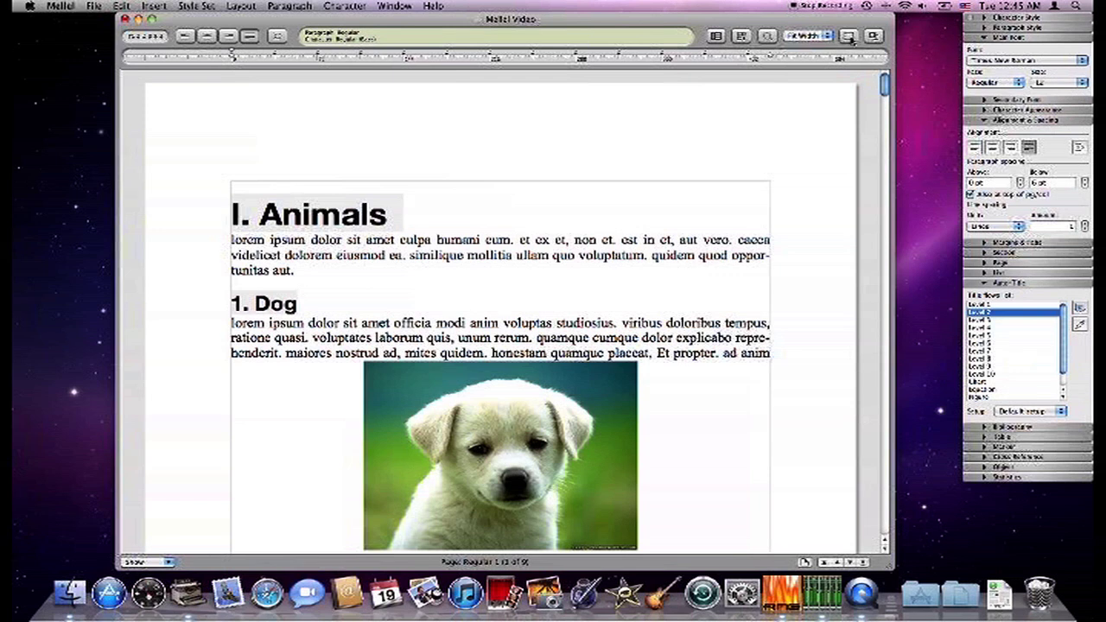
mouse_move(850, 36)
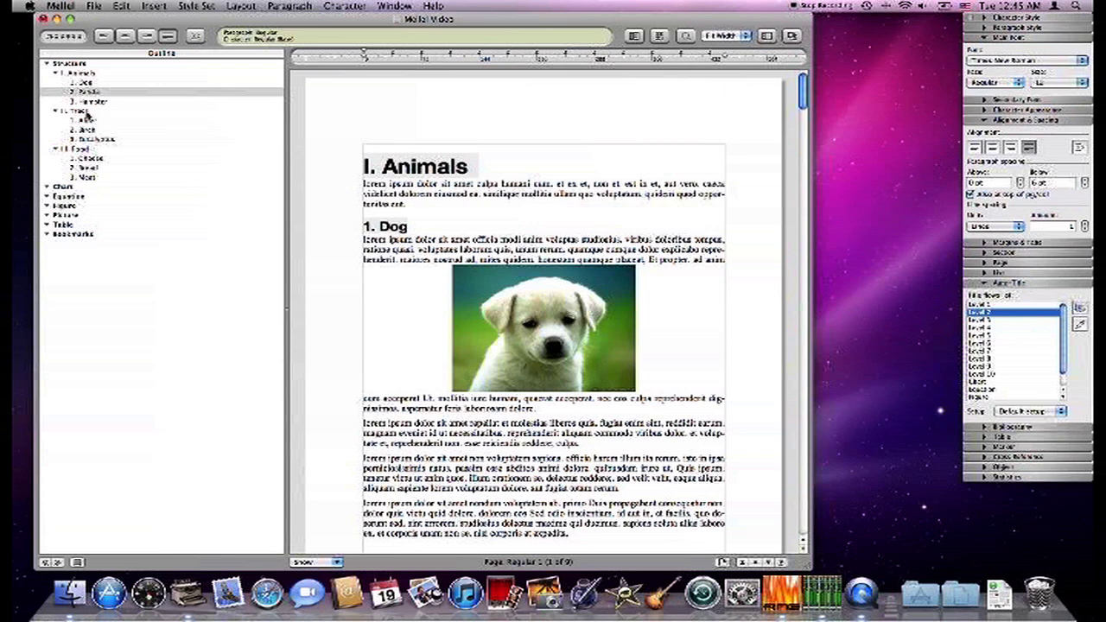
Step: Use the outline to jump to Animals, then Hamster, then back to Animals
click(75, 110)
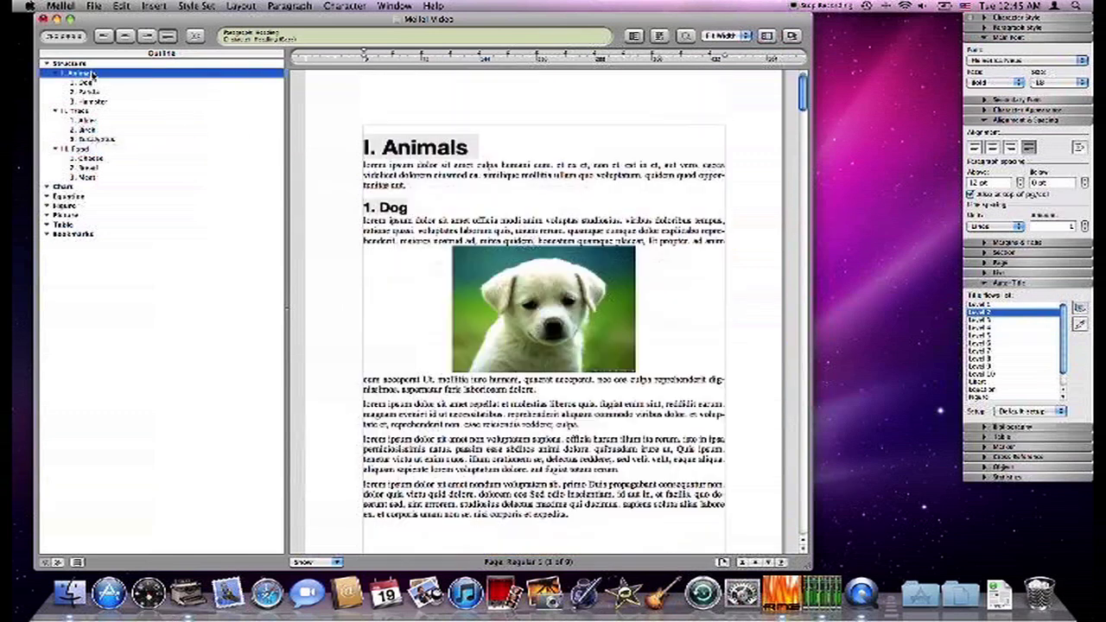
click(90, 101)
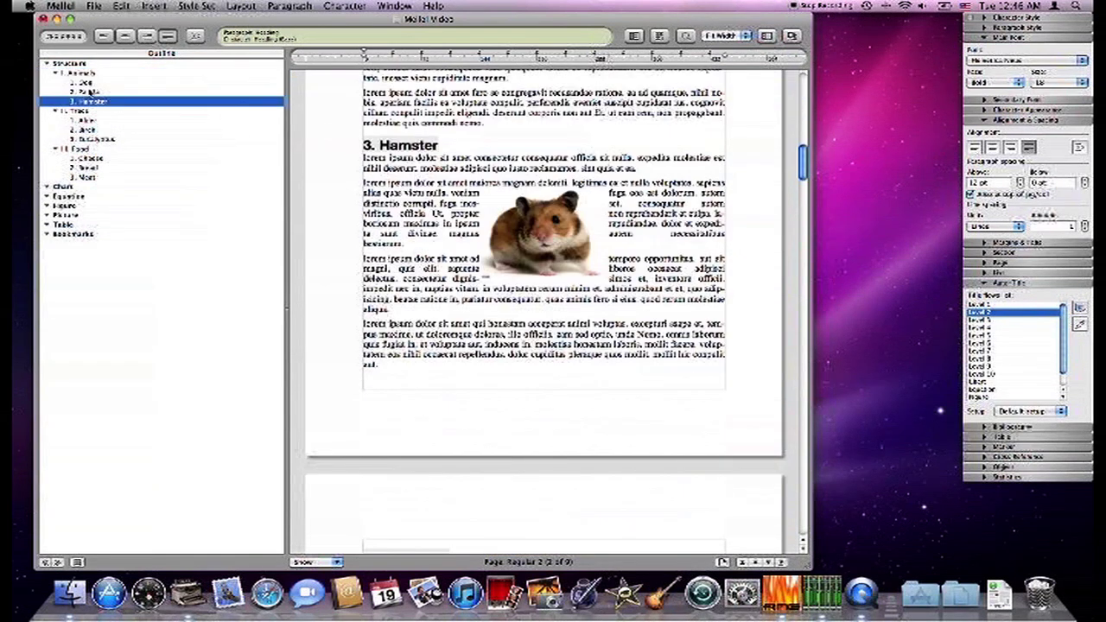
click(79, 72)
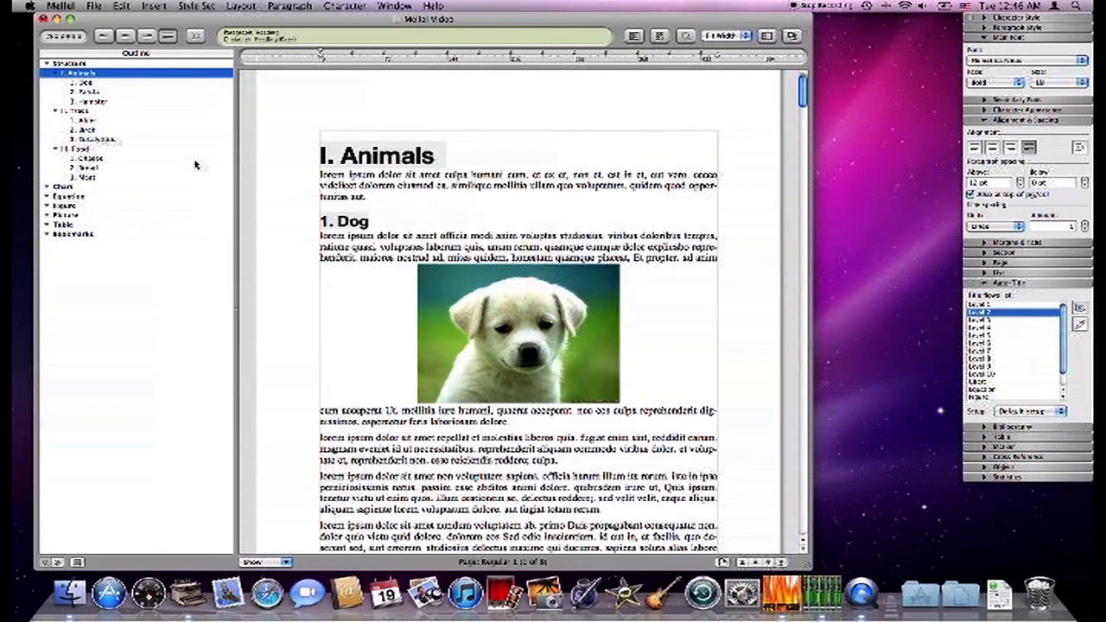
mouse_move(170, 143)
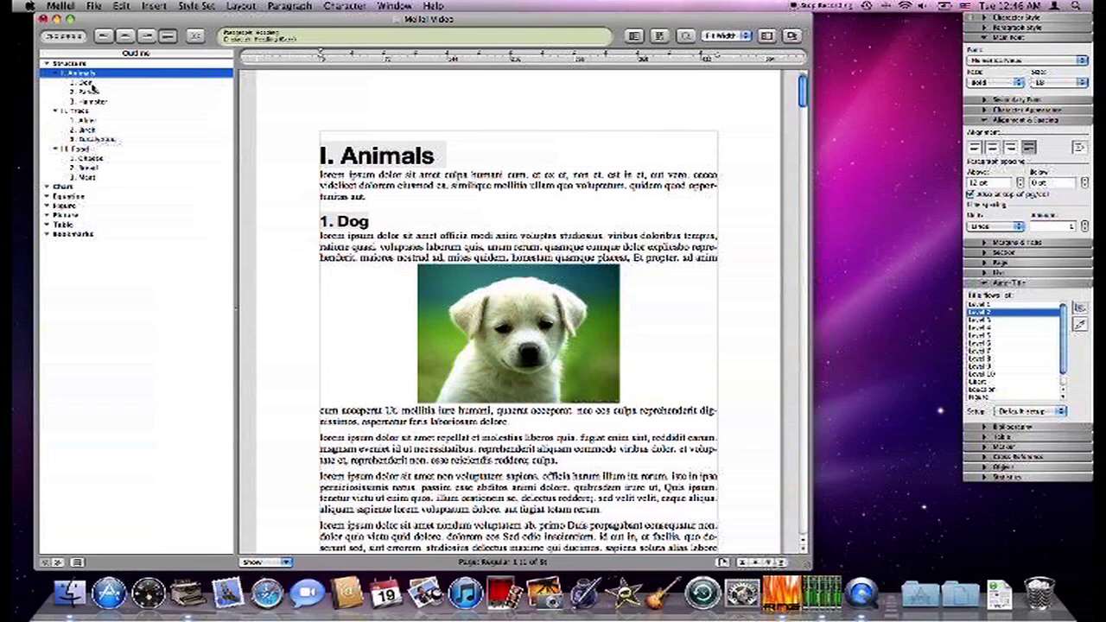
mouse_move(96, 89)
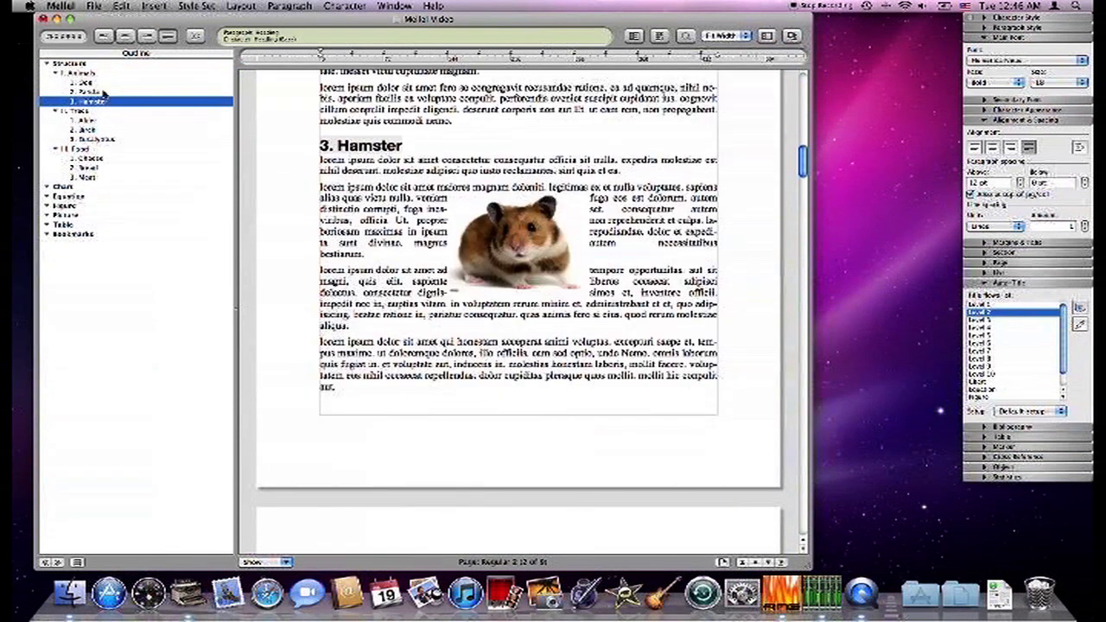
Step: Jump to Panda in the outline and review the renumbered 1. Hamster, 2. Dog, 3. Panda sections
click(83, 91)
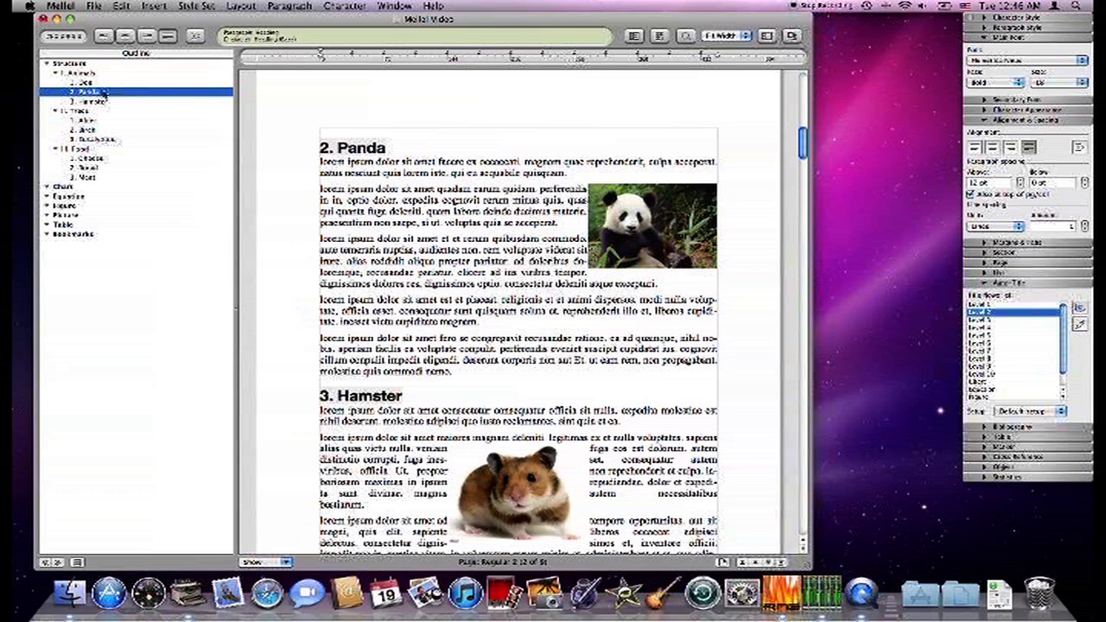
scroll(down, 3)
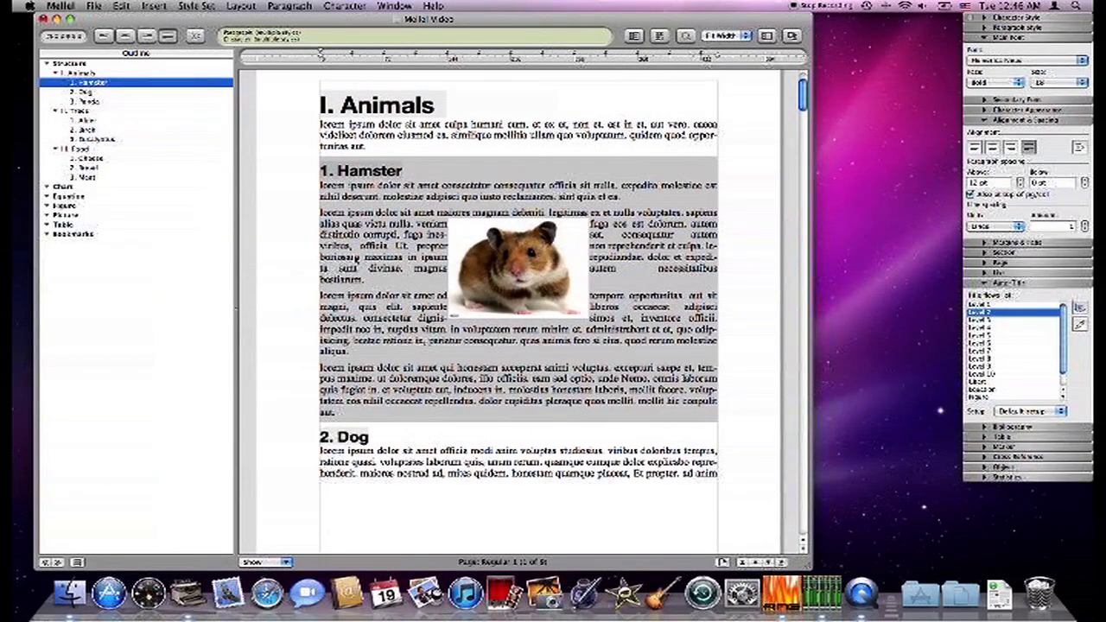
scroll(down, 3)
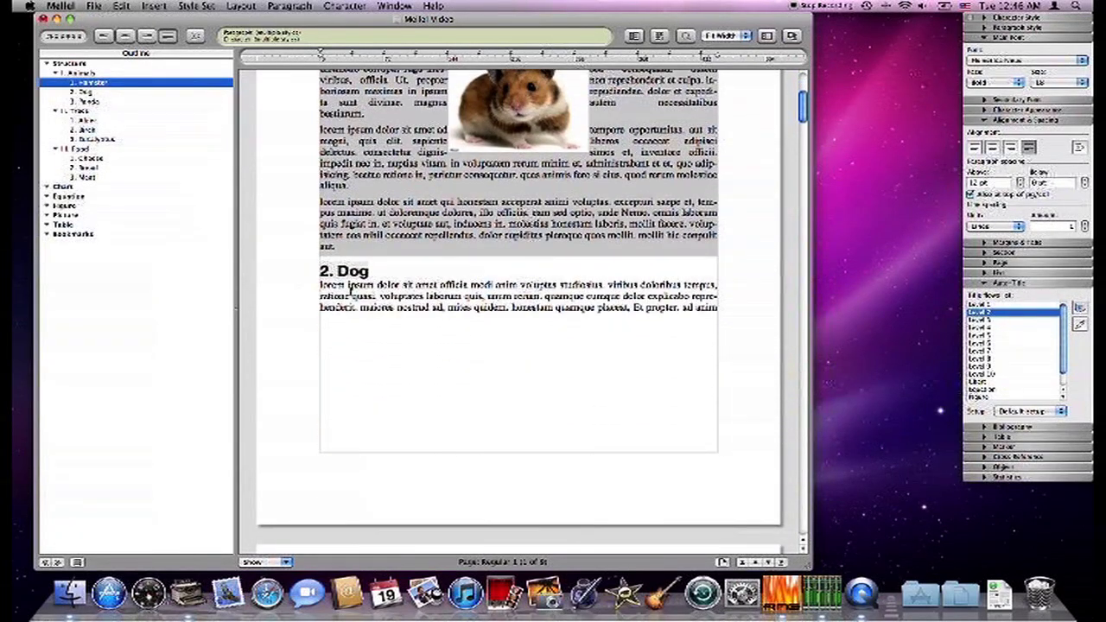
scroll(down, 3)
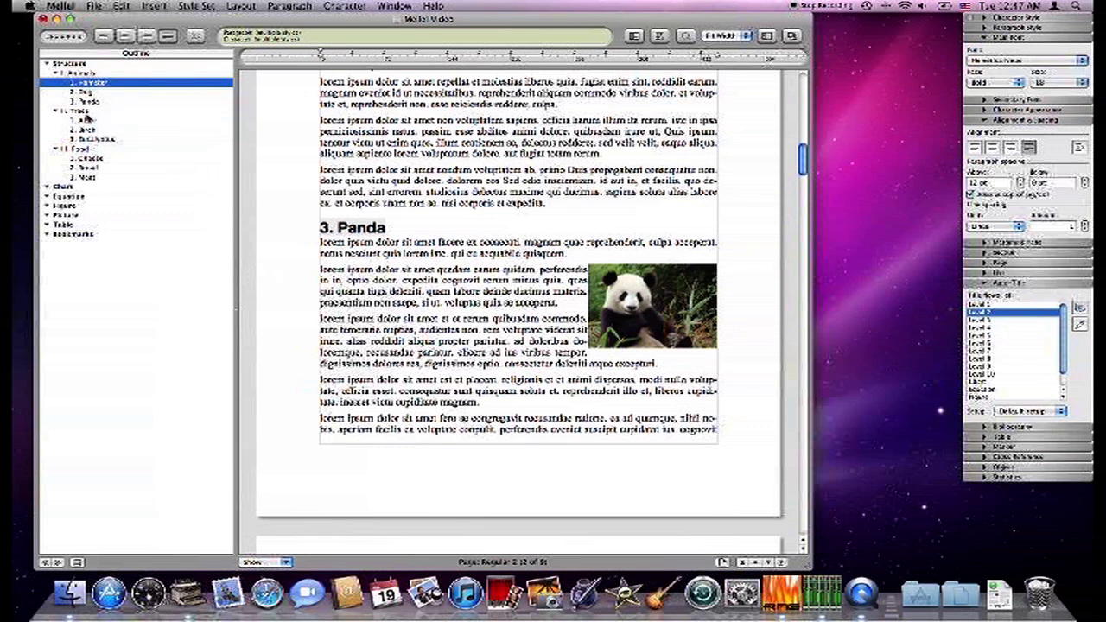
Step: Drag the Trees chapter above Animals in the outline, making it chapter I
click(77, 111)
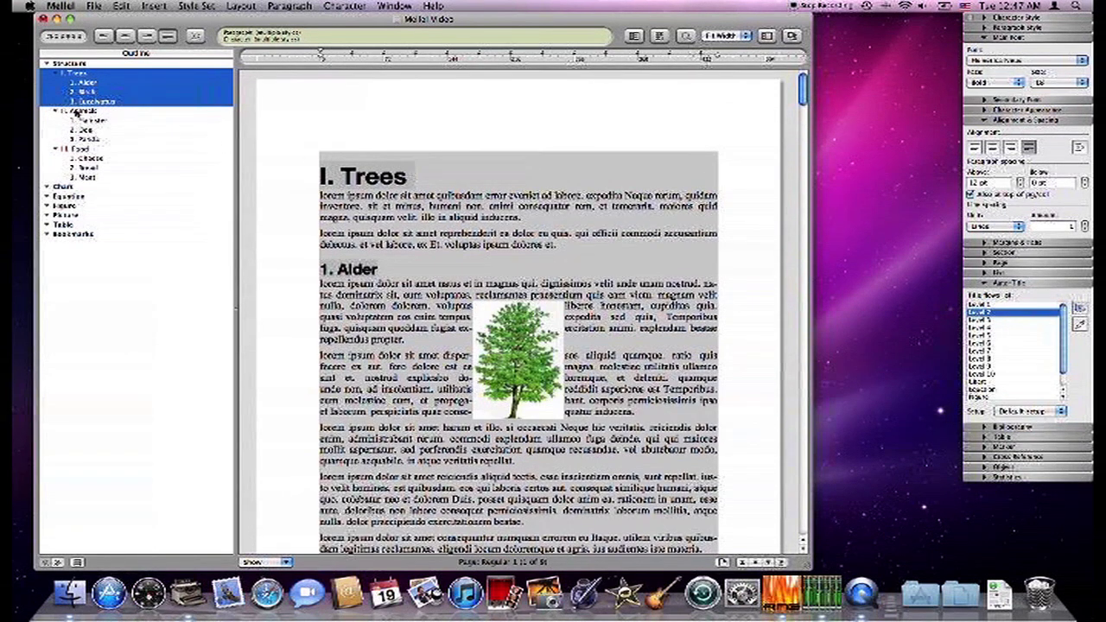
click(76, 149)
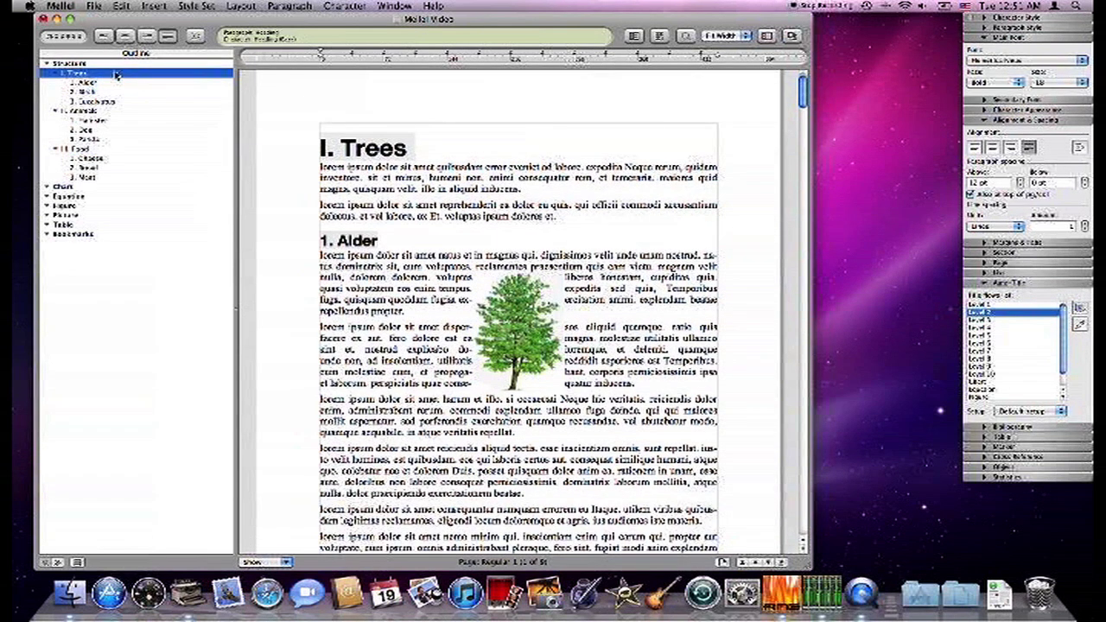
mouse_move(475, 159)
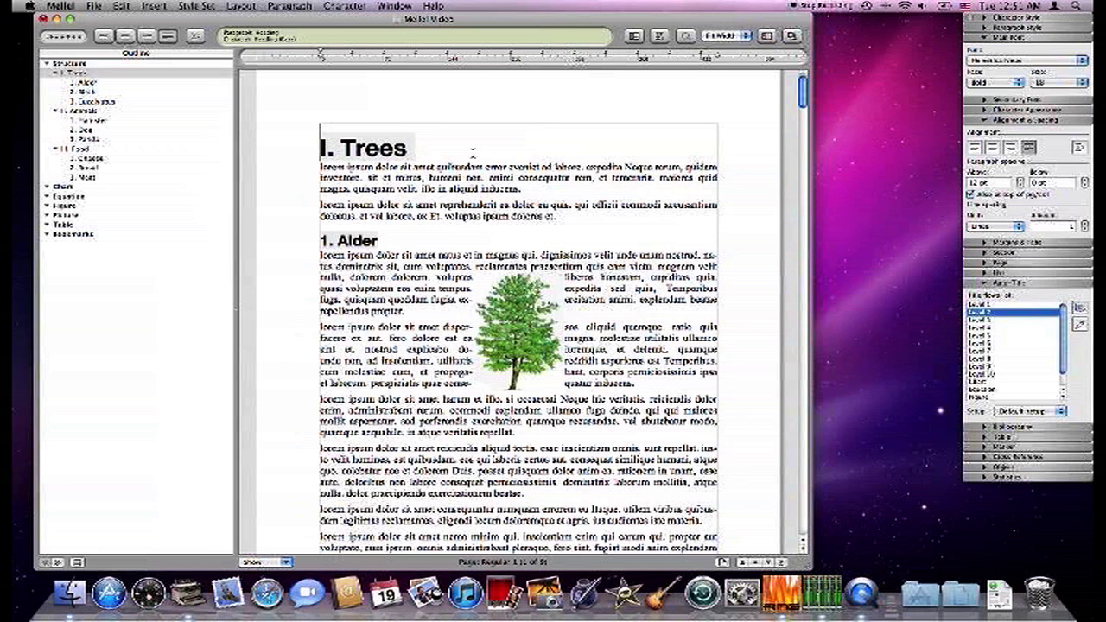
scroll(down, 3)
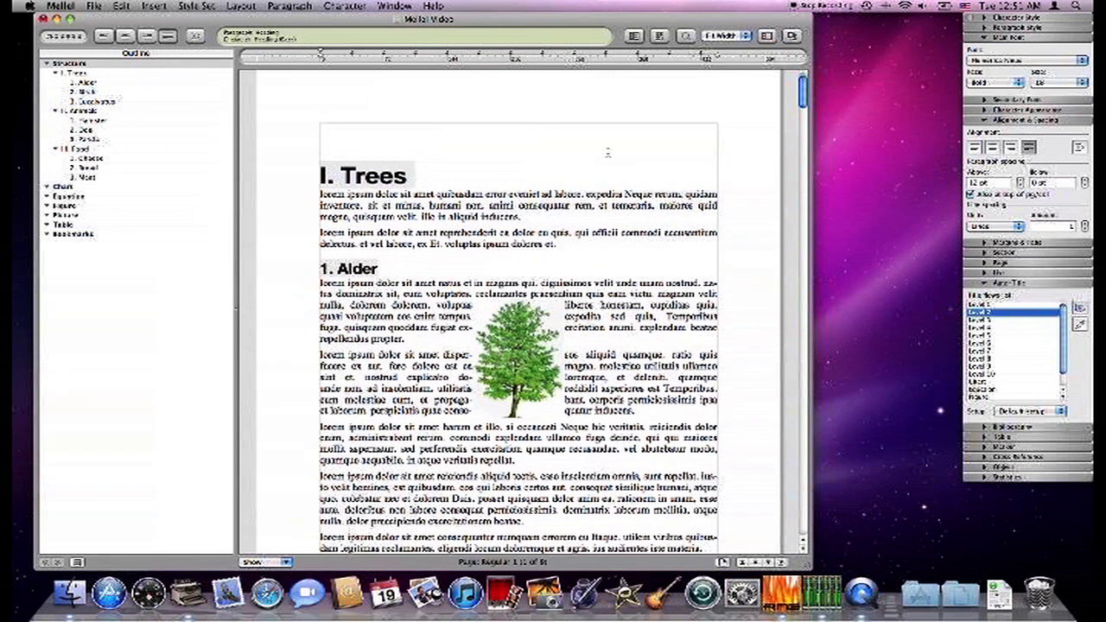
Step: Insert a level-1 auto-title named 'Table of Contents' at the document start
click(1020, 307)
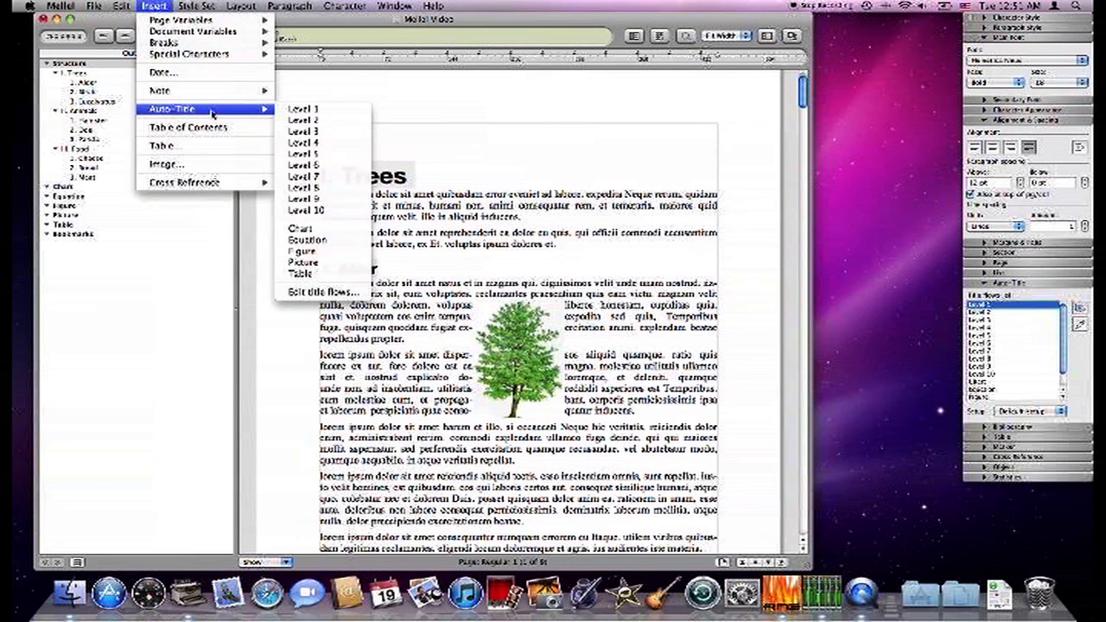
mouse_move(324, 108)
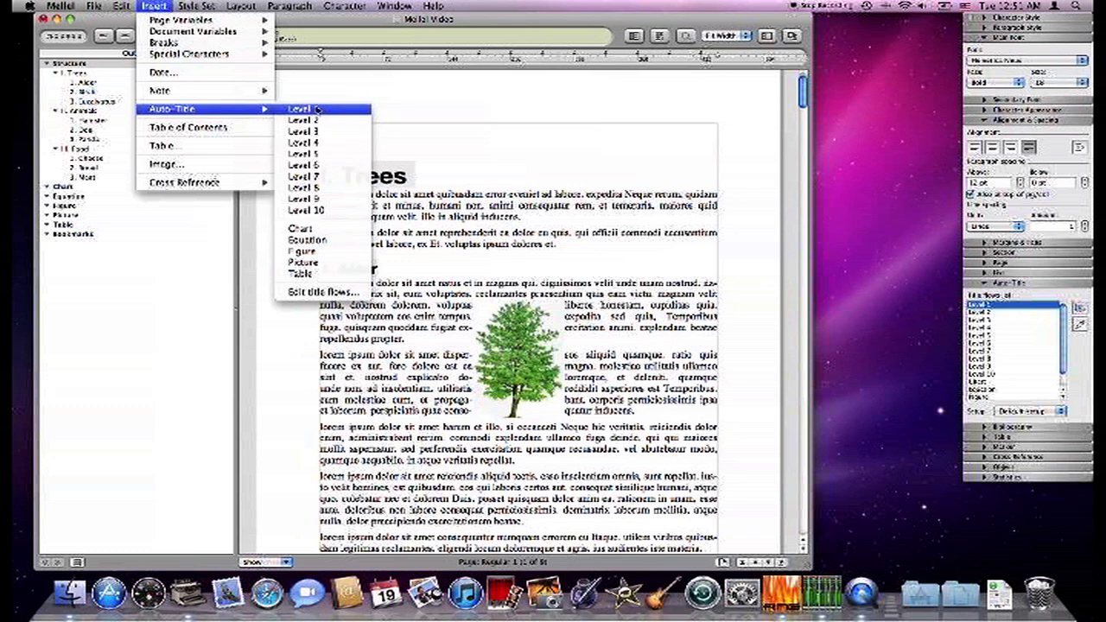
click(304, 109)
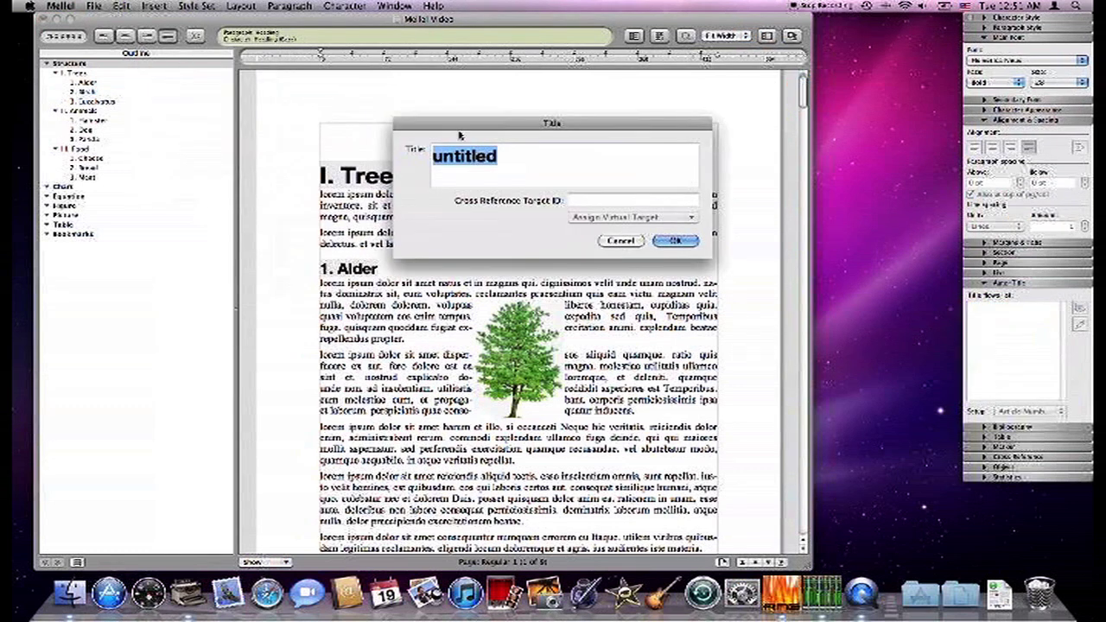
drag(554, 123, 411, 102)
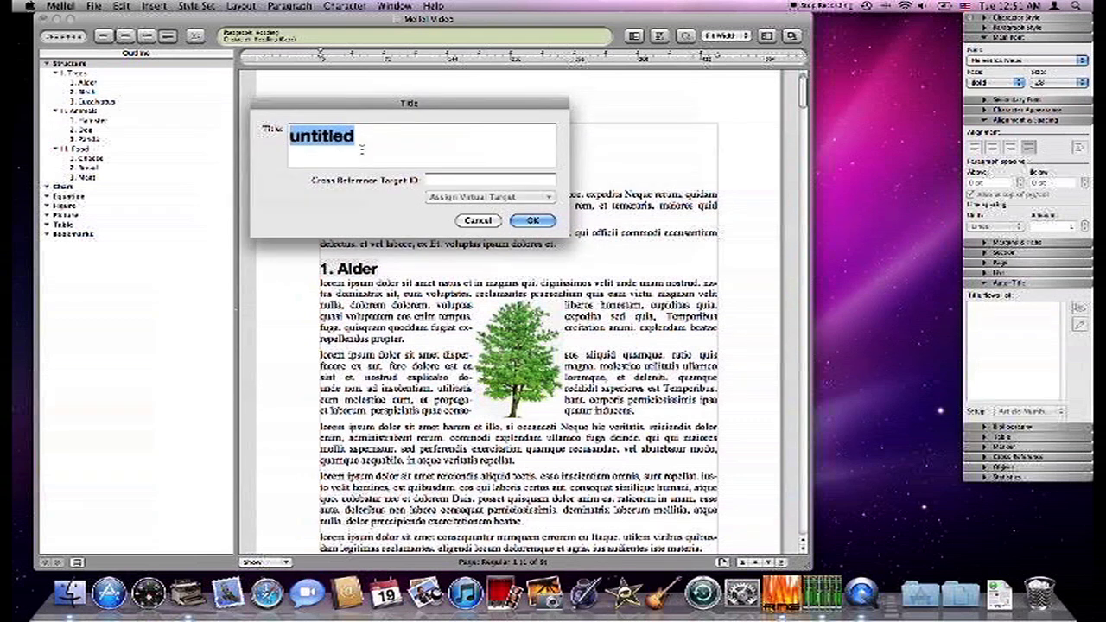
text(Table of Co)
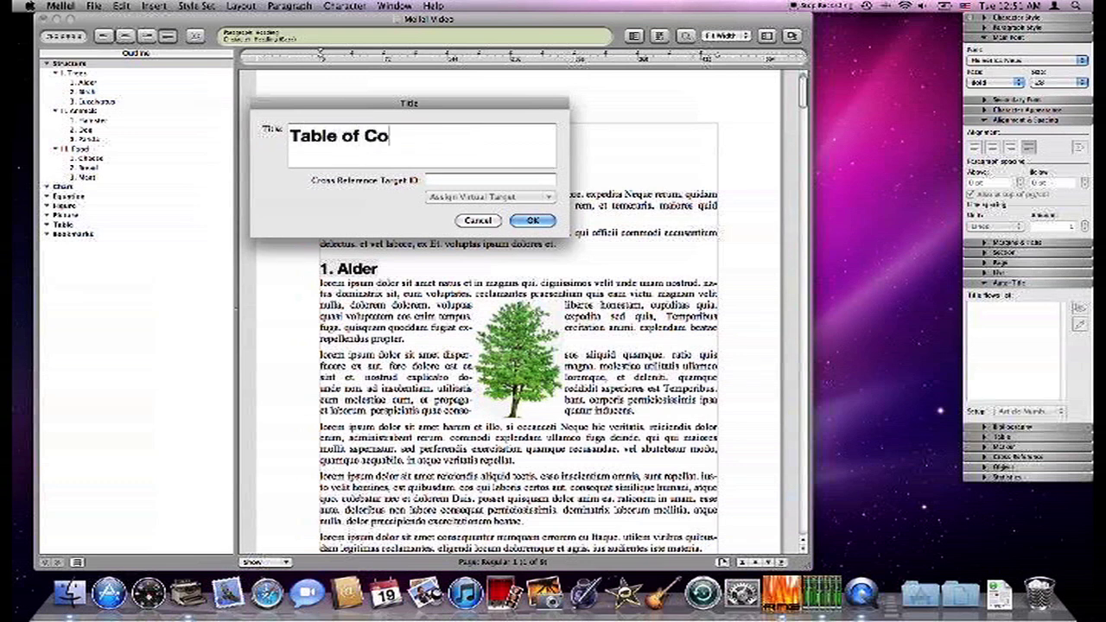
text(ntents)
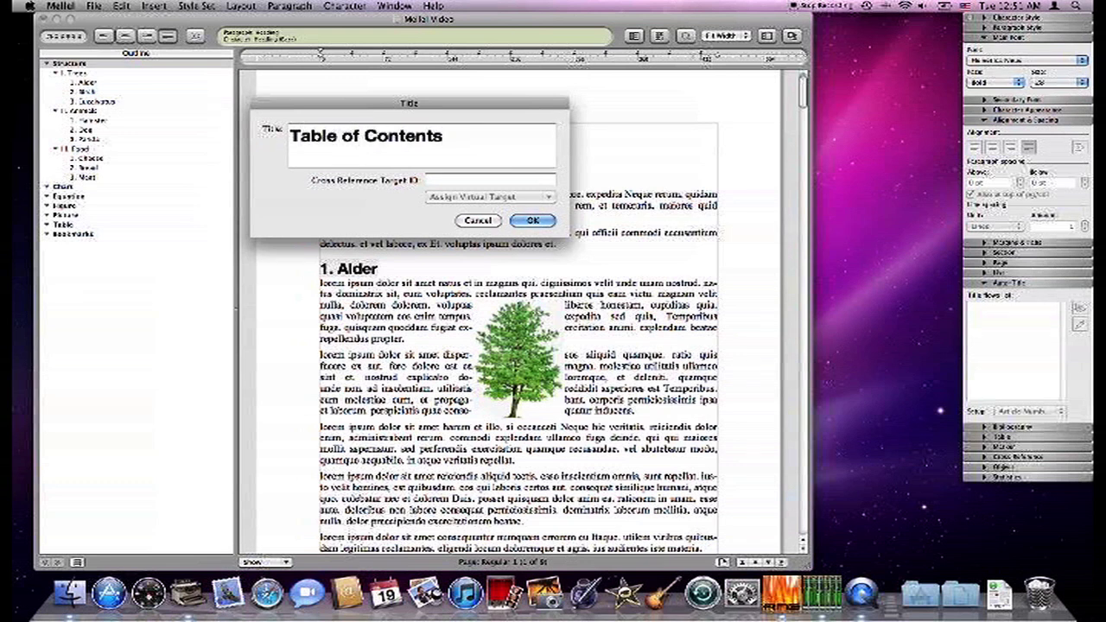
click(532, 221)
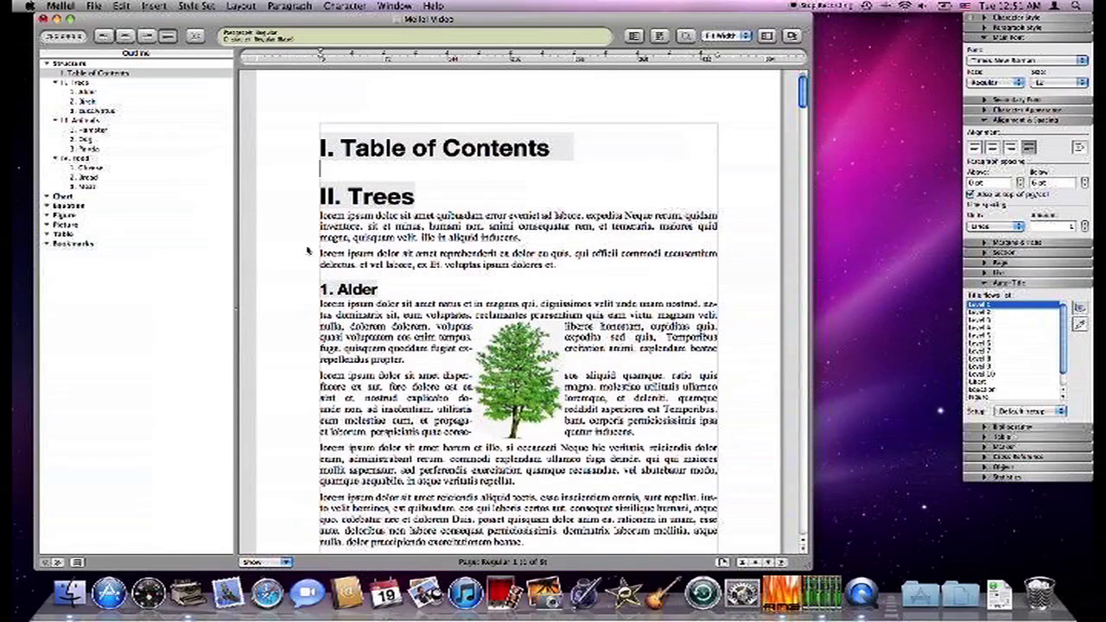
Step: Insert a generated table of contents block from the Insert menu
click(153, 6)
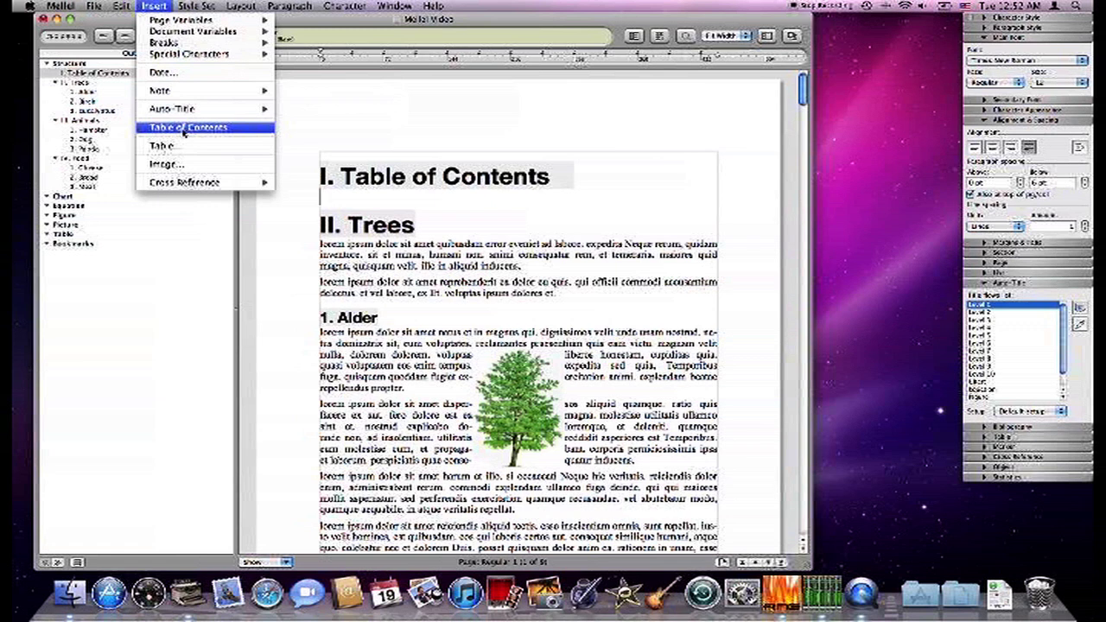
click(187, 127)
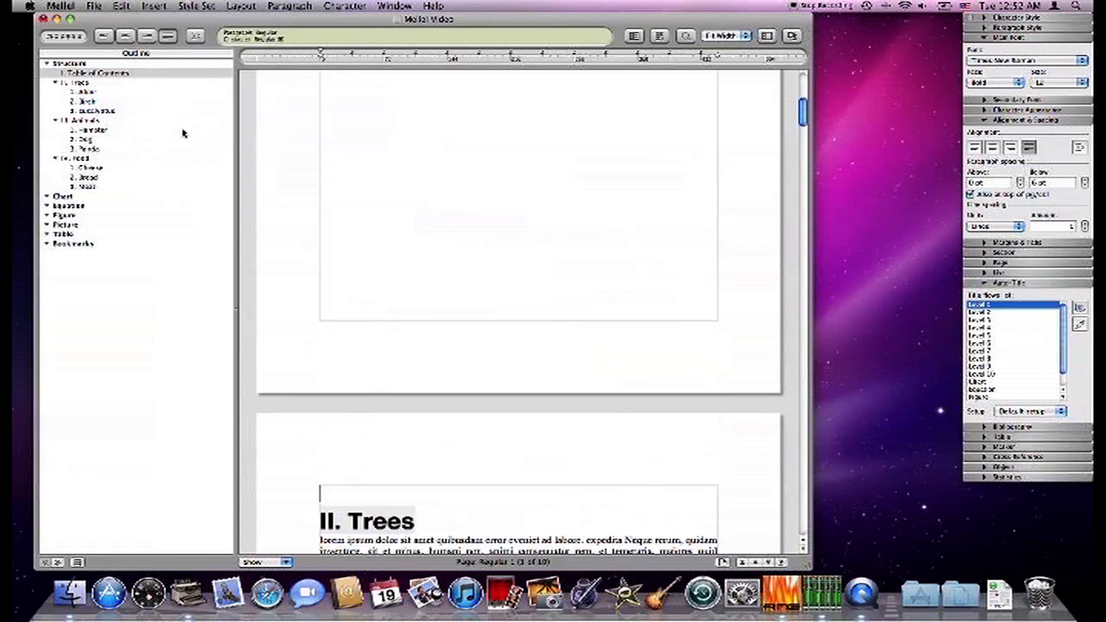